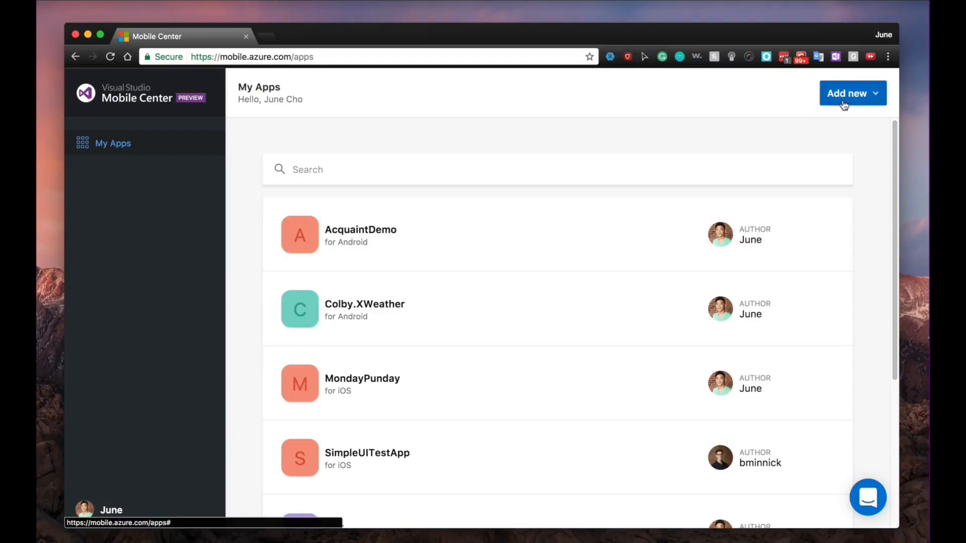
Step: Show the Add new app panel, then bring up UITestSampleApp's Getting Started overview
click(847, 93)
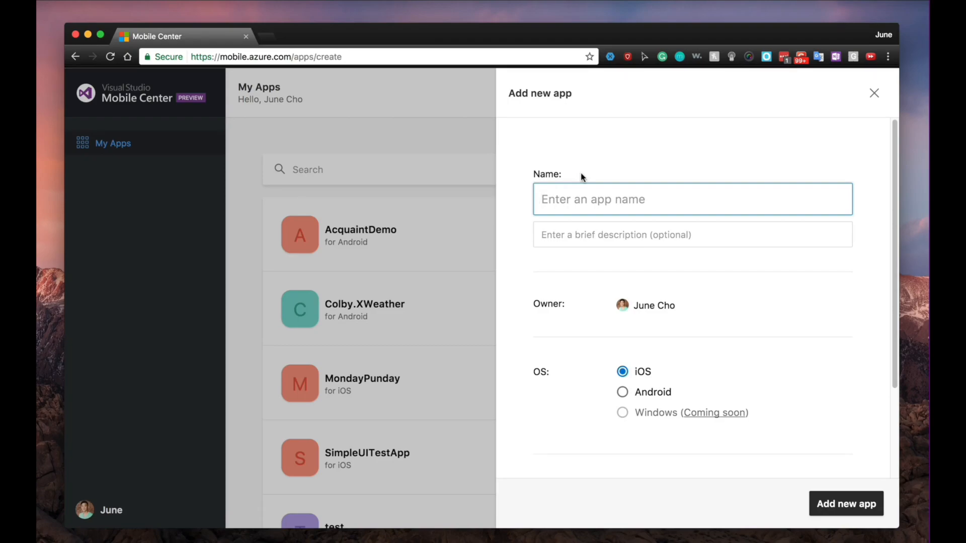
click(874, 93)
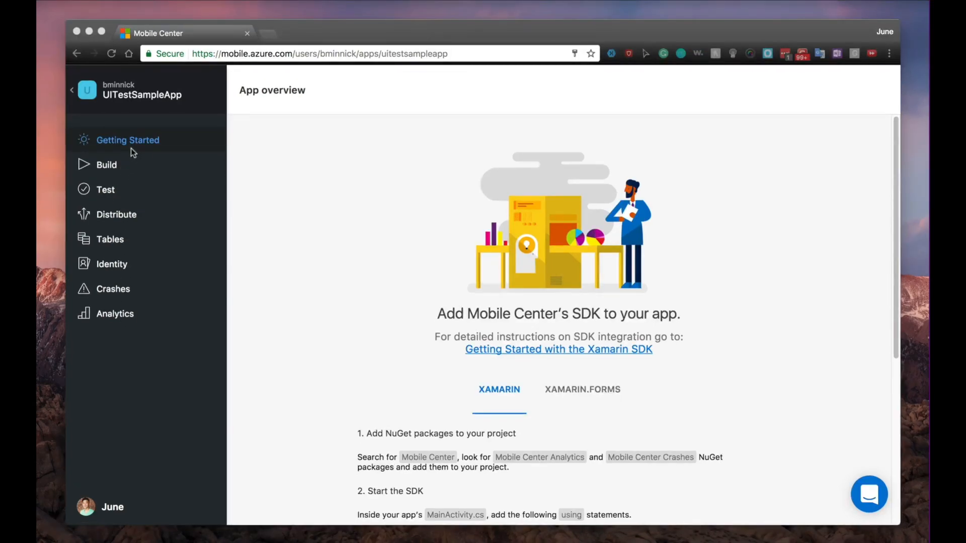
mouse_move(106, 164)
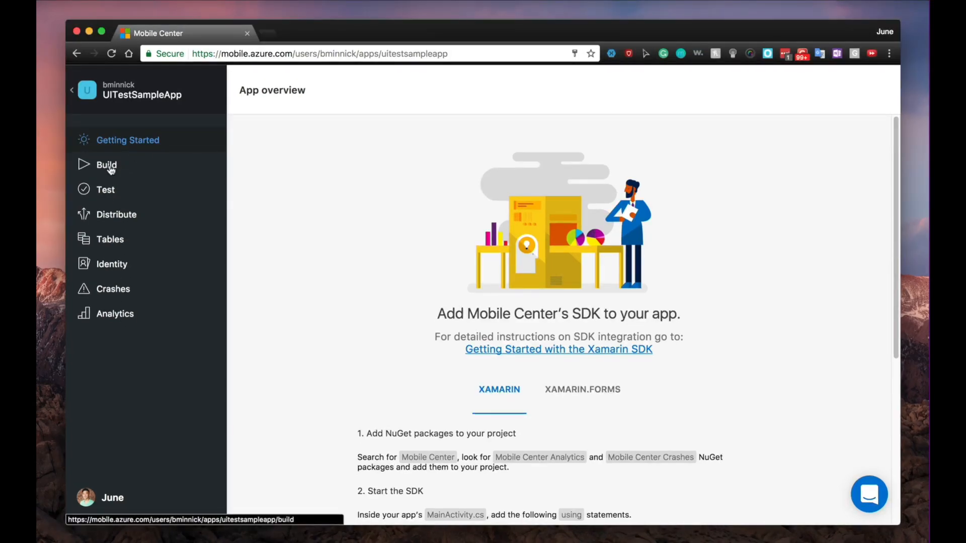
Step: Review the master branch's build settings from the Build branches list and close them
click(106, 164)
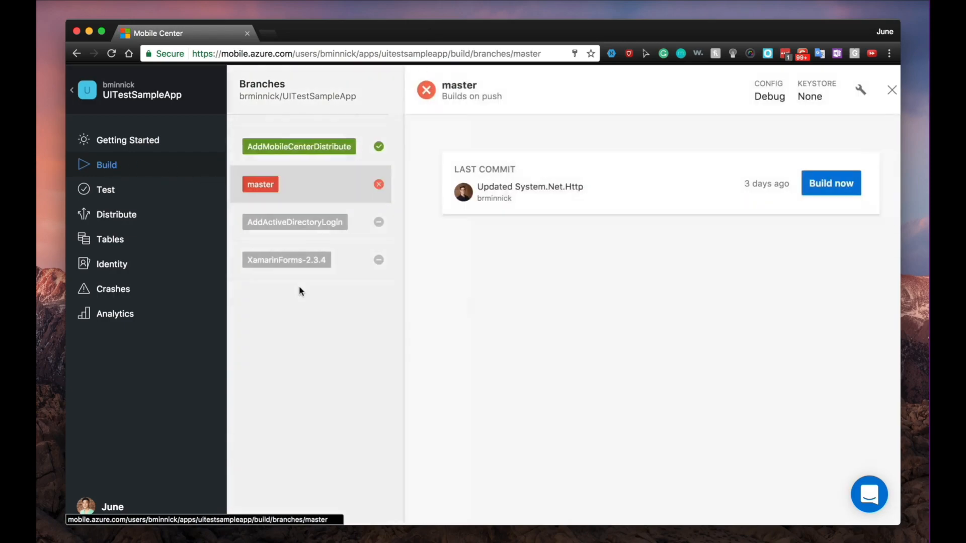
click(860, 90)
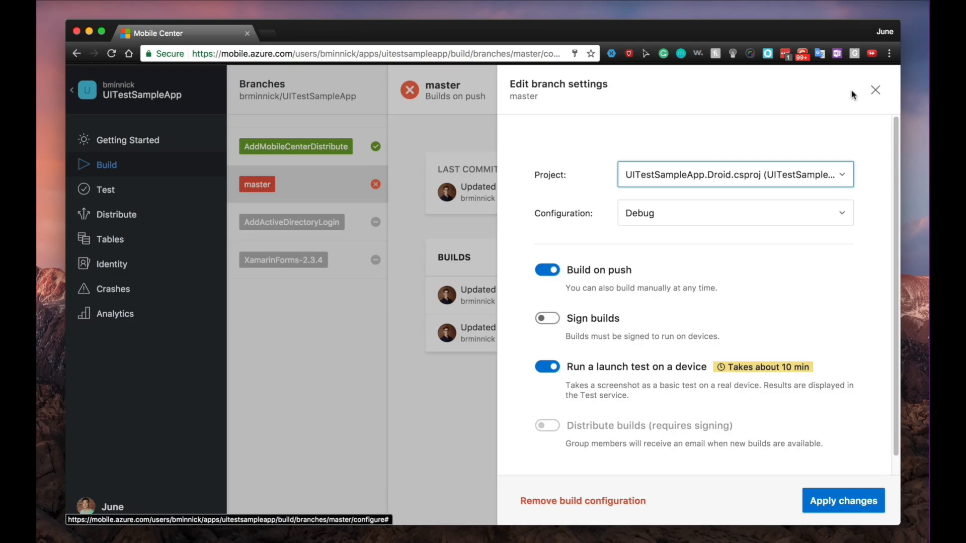
click(875, 90)
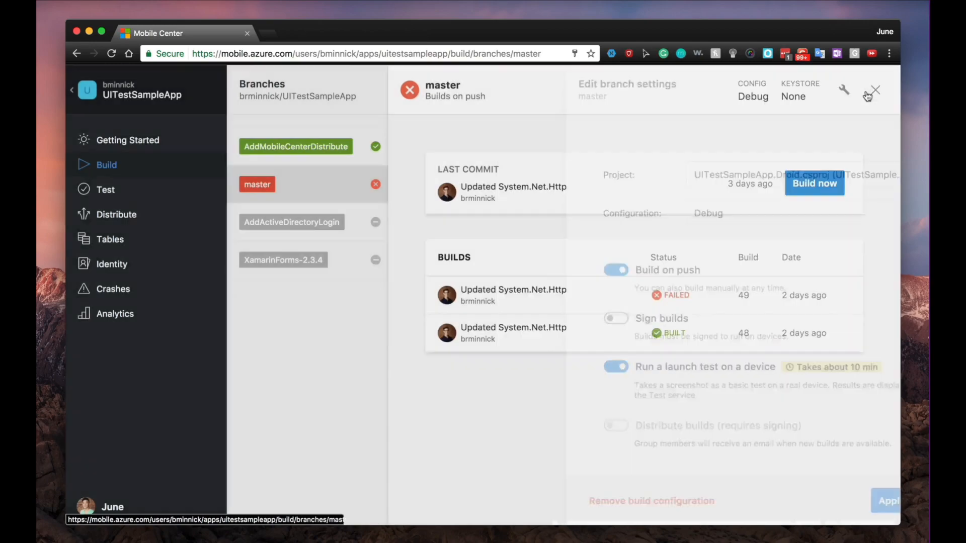
click(876, 90)
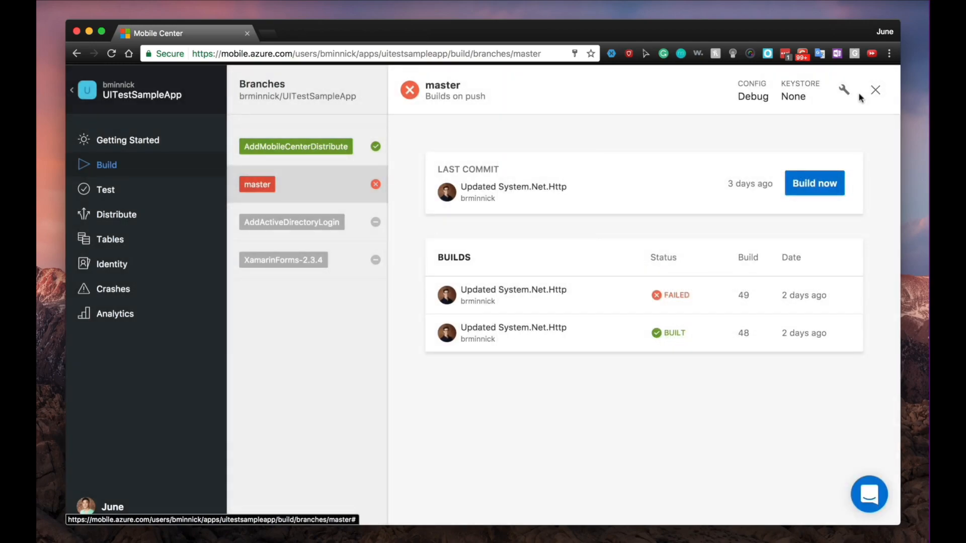
Step: Return to the branches list and inspect the failed build 49 on master
click(875, 90)
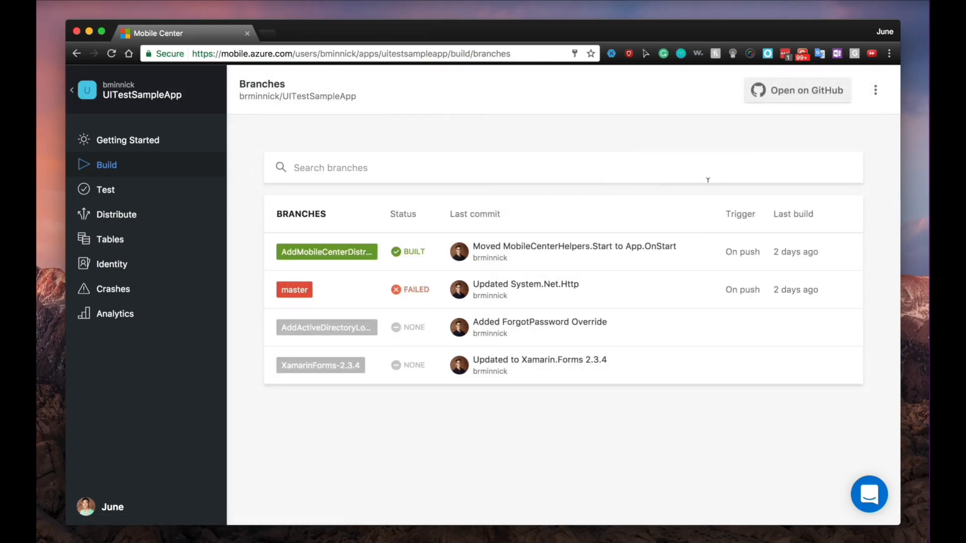
click(294, 290)
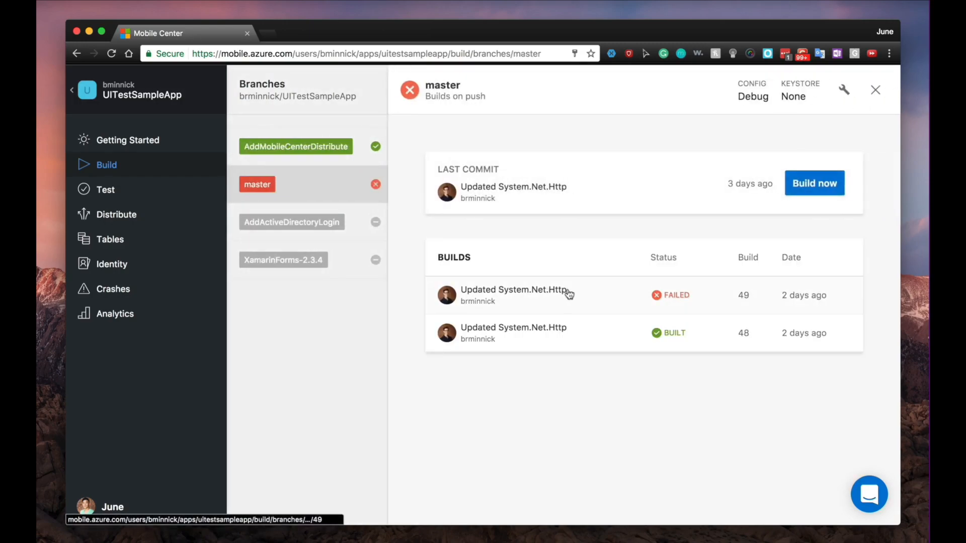
click(513, 333)
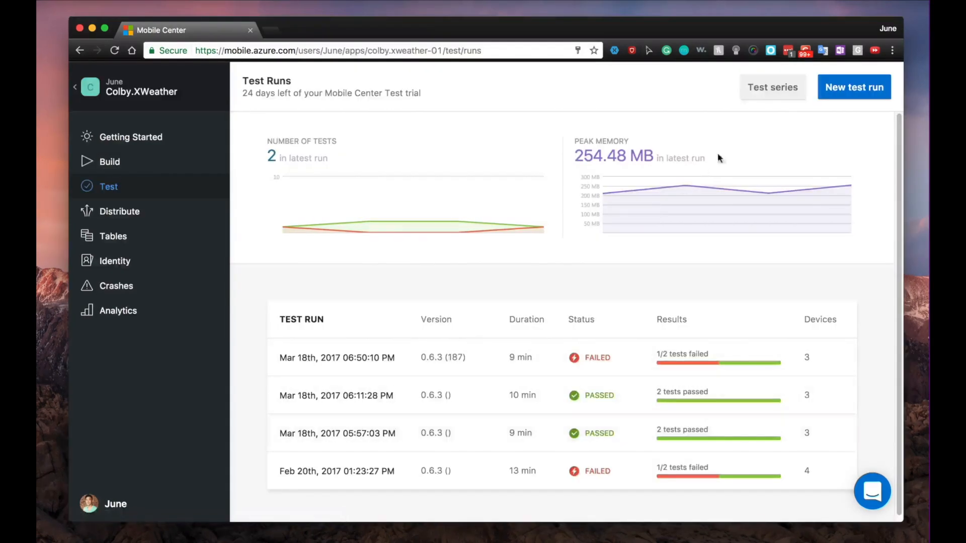
Step: Start a Colby.XWeather test run with Google Pixel XL, Galaxy S7 Edge and Galaxy S7 selected
click(853, 87)
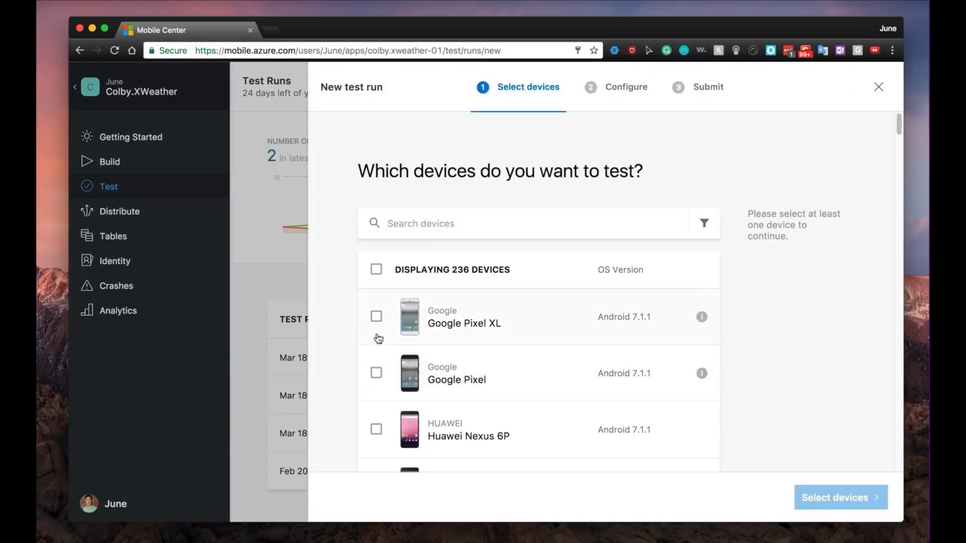
click(376, 315)
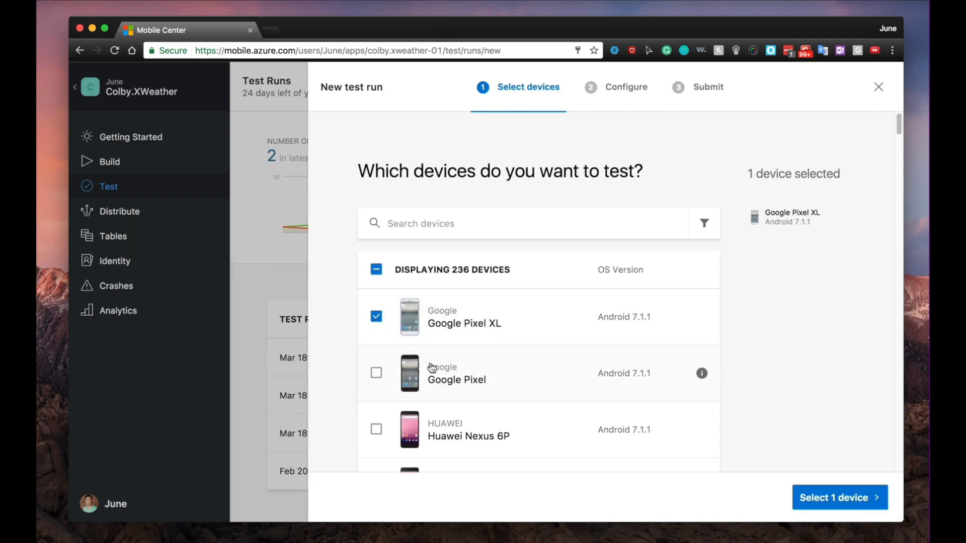
scroll(down, 3)
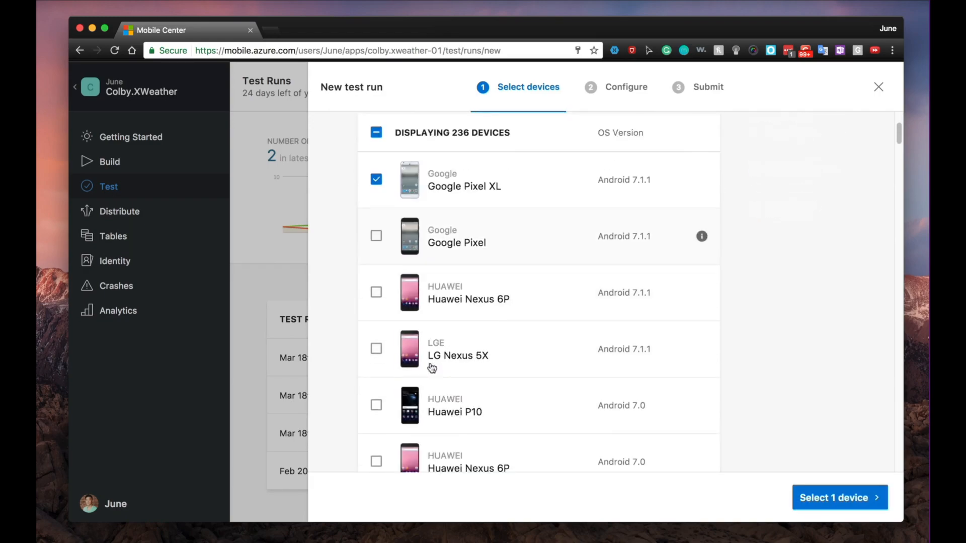
scroll(down, 3)
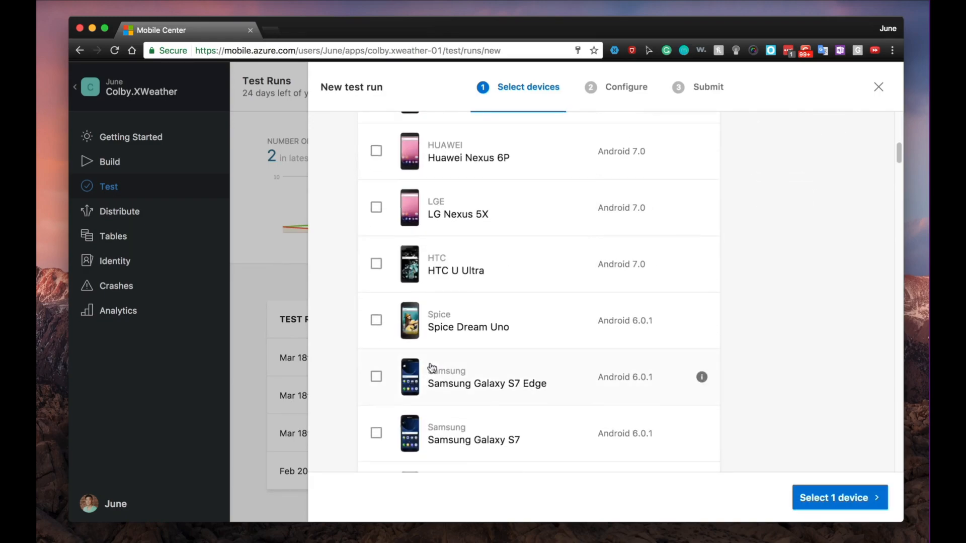
click(377, 377)
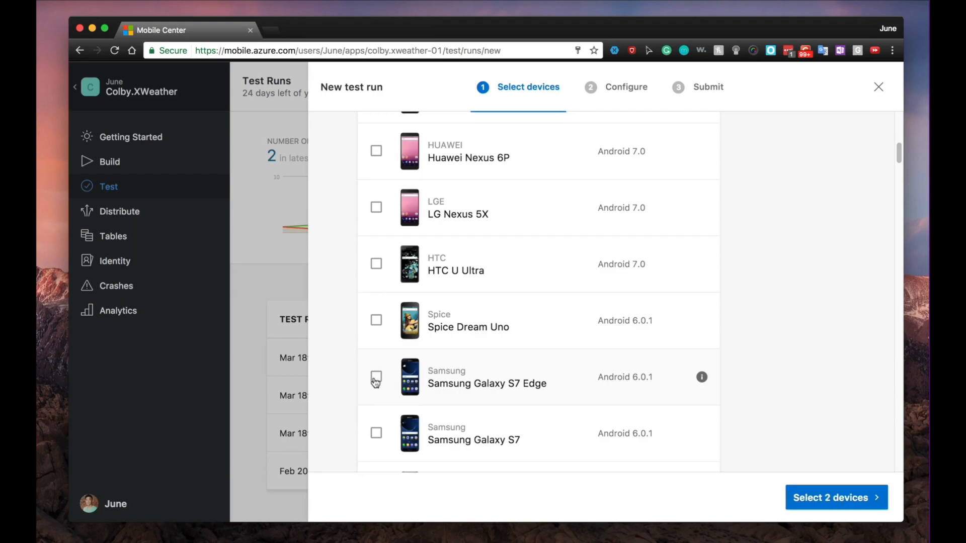
click(375, 377)
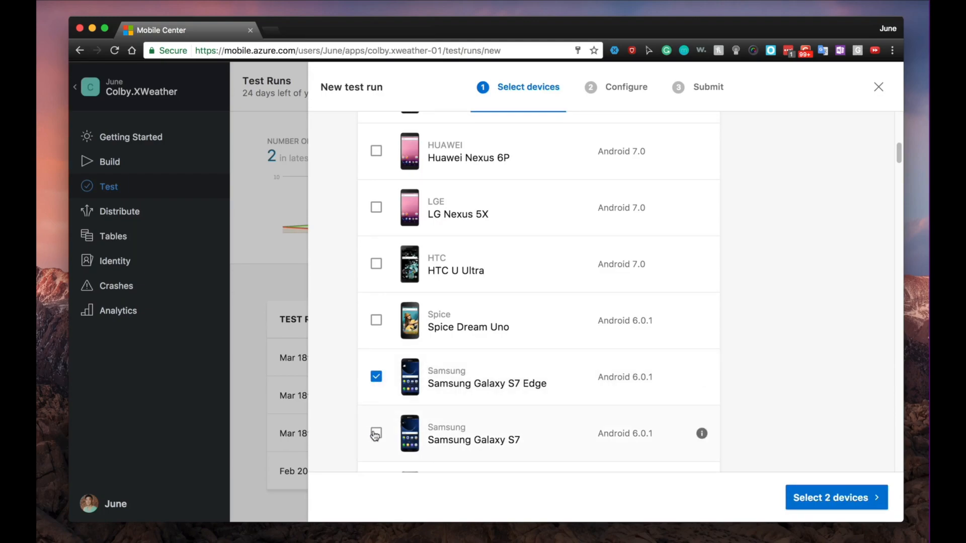
click(377, 434)
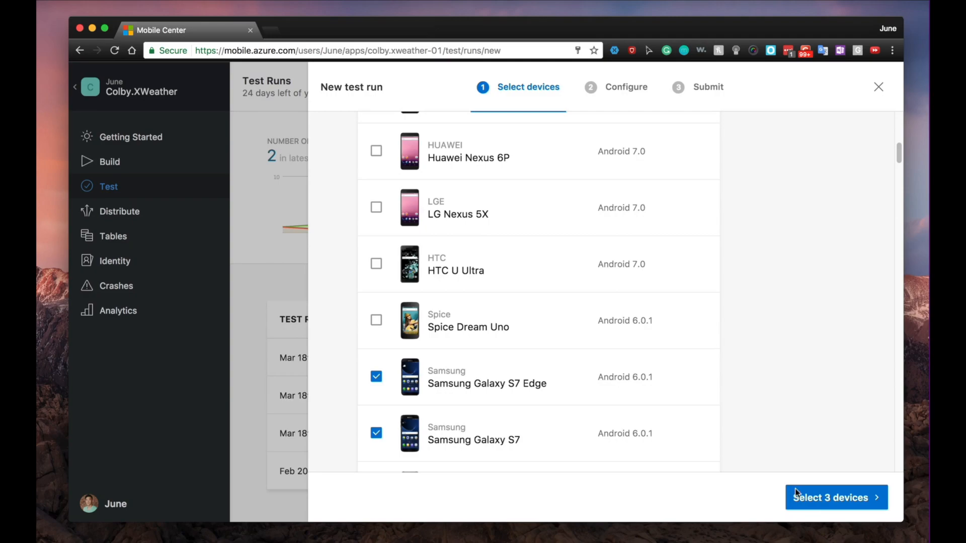
click(835, 497)
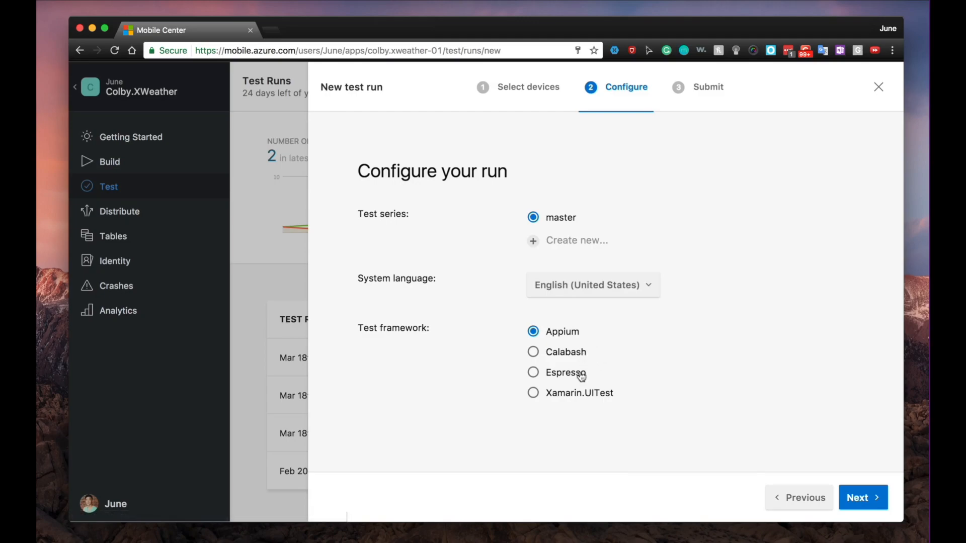
mouse_move(844, 455)
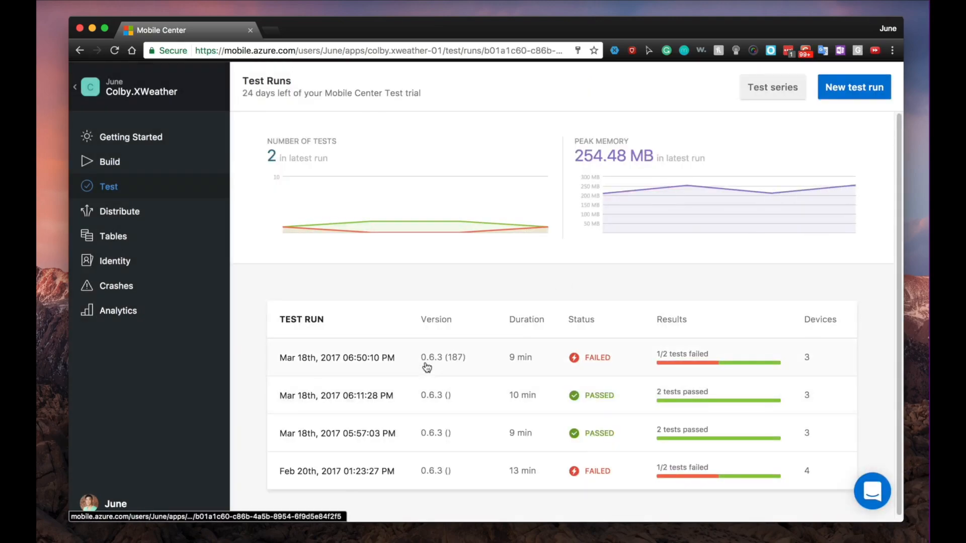
Step: Inspect the failed Check Miami Weather test's Pixel XL result, its test logs and the run's failures
click(337, 357)
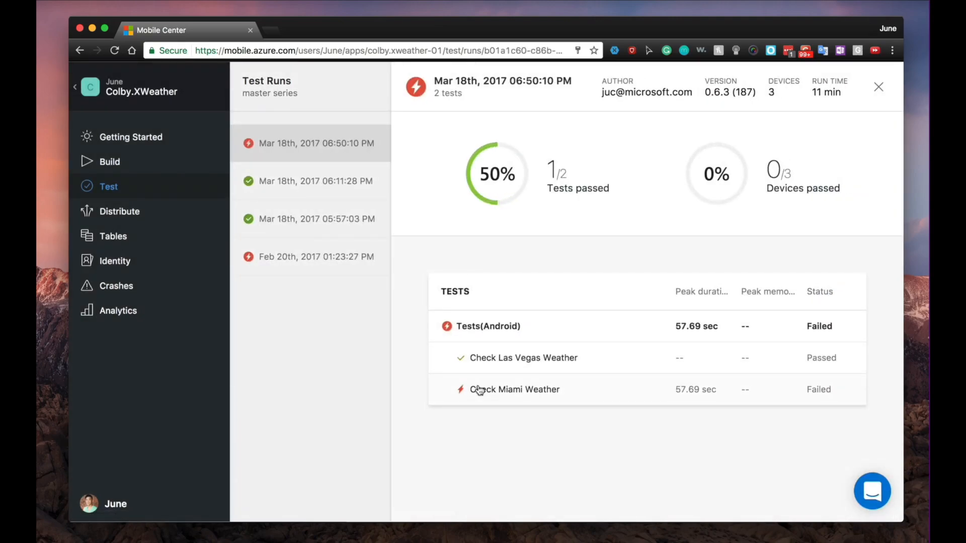
click(515, 389)
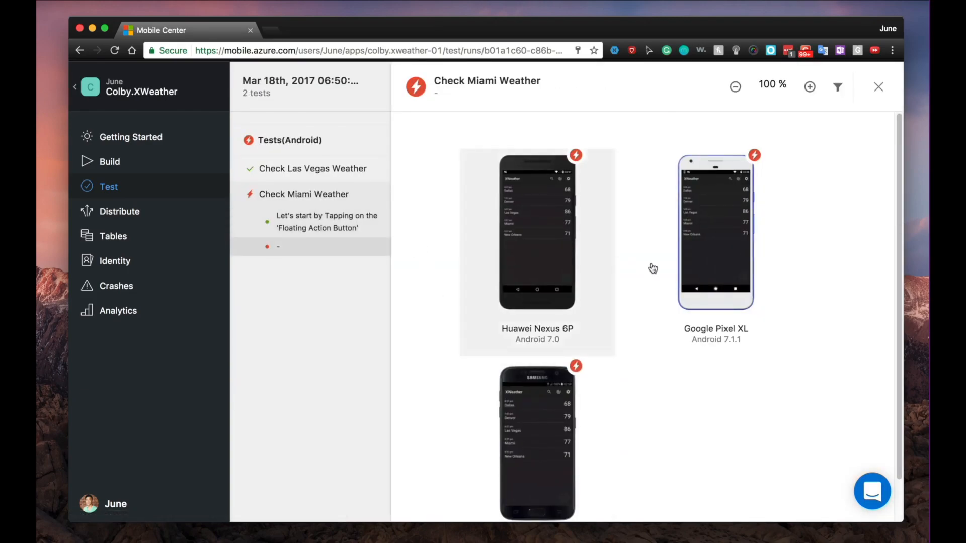
click(716, 231)
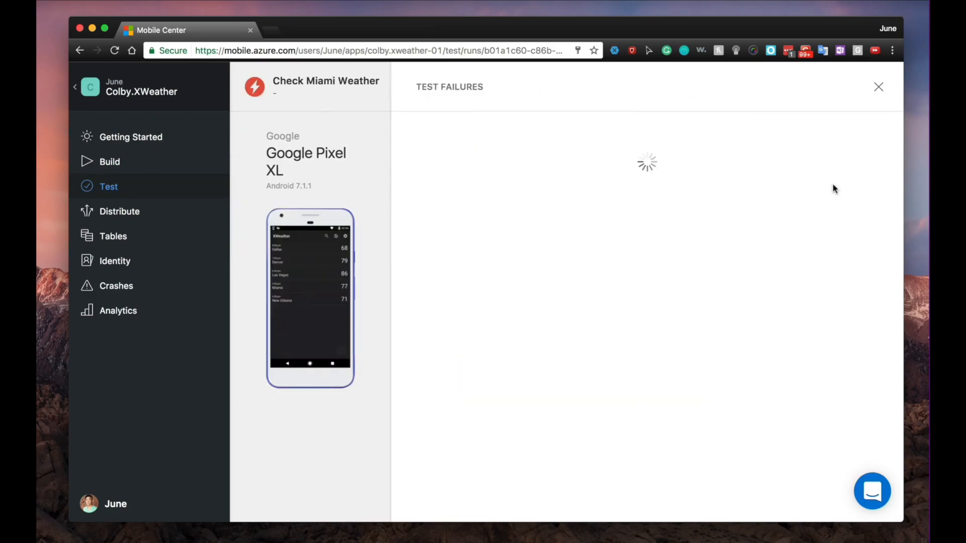
click(510, 87)
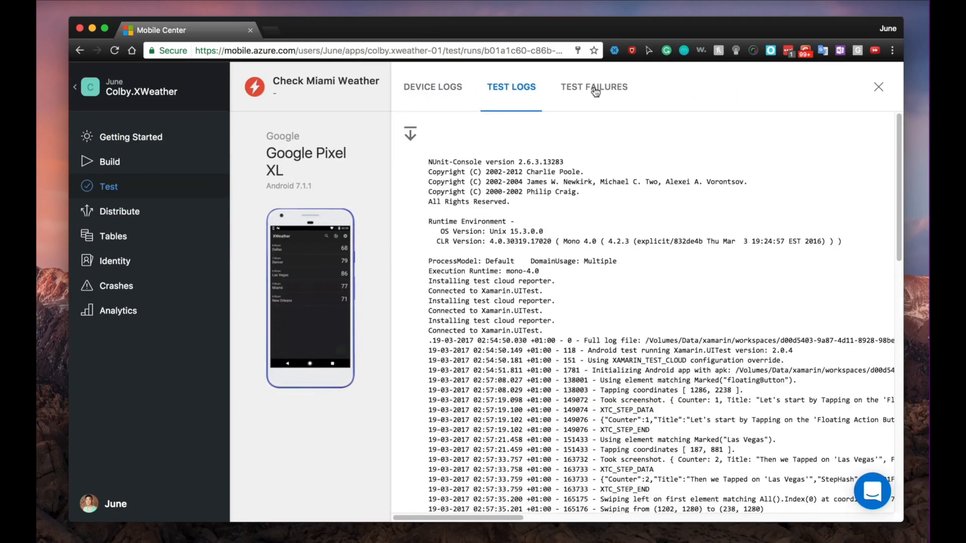
click(594, 87)
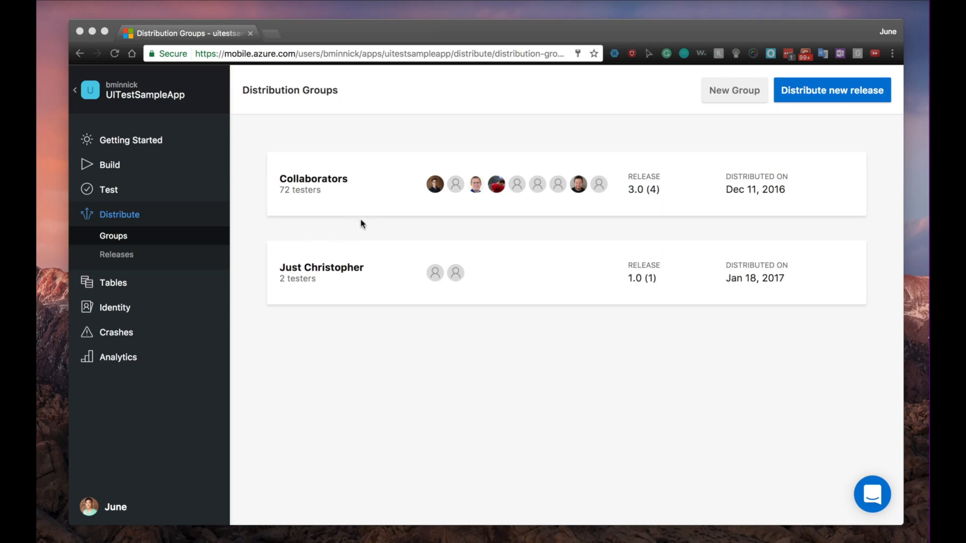
mouse_move(735, 90)
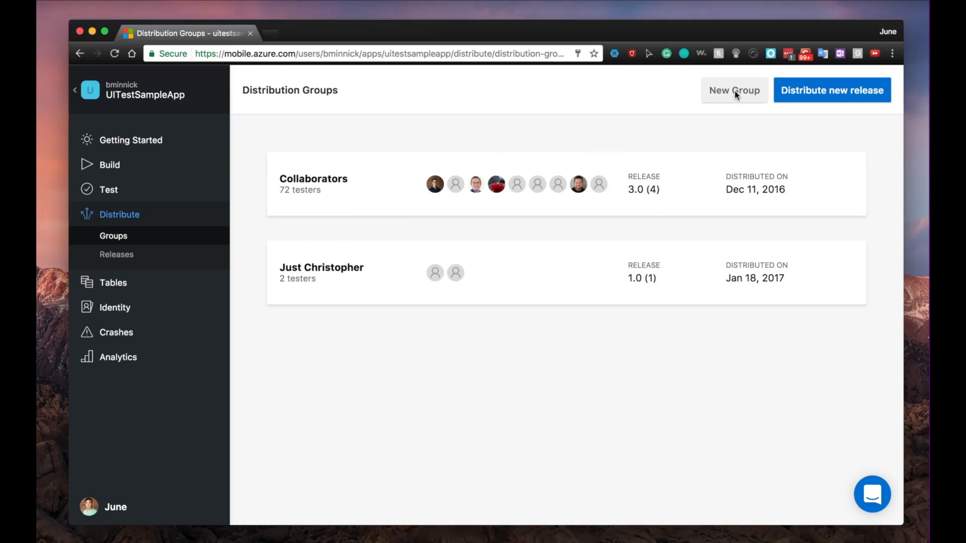
Step: Walk through New Group, the Collaborators group and its release upload form, then move to Crashes
click(734, 91)
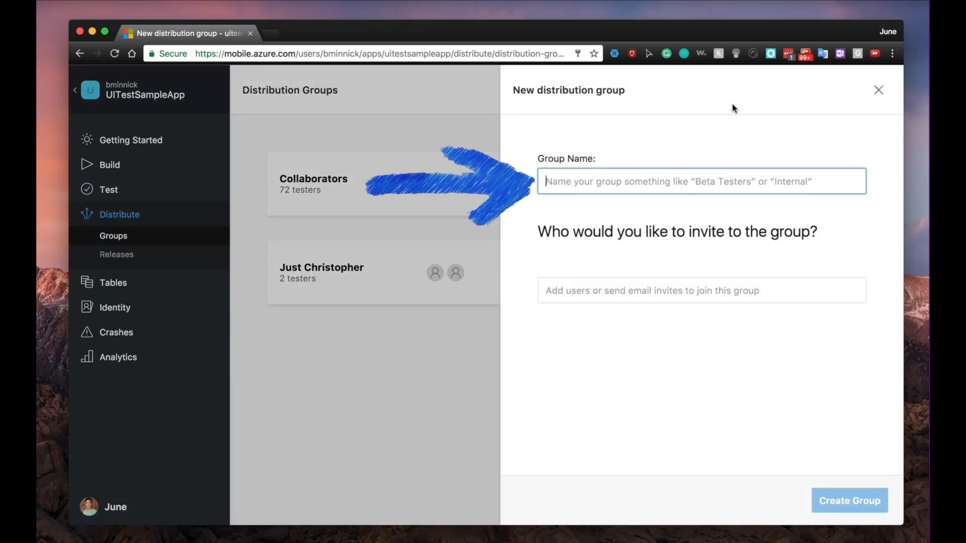
click(700, 290)
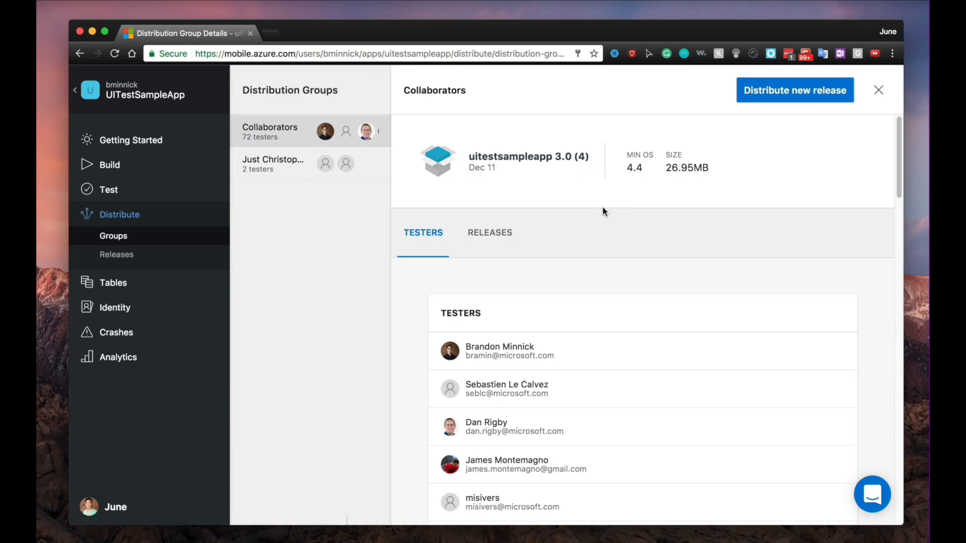
click(795, 90)
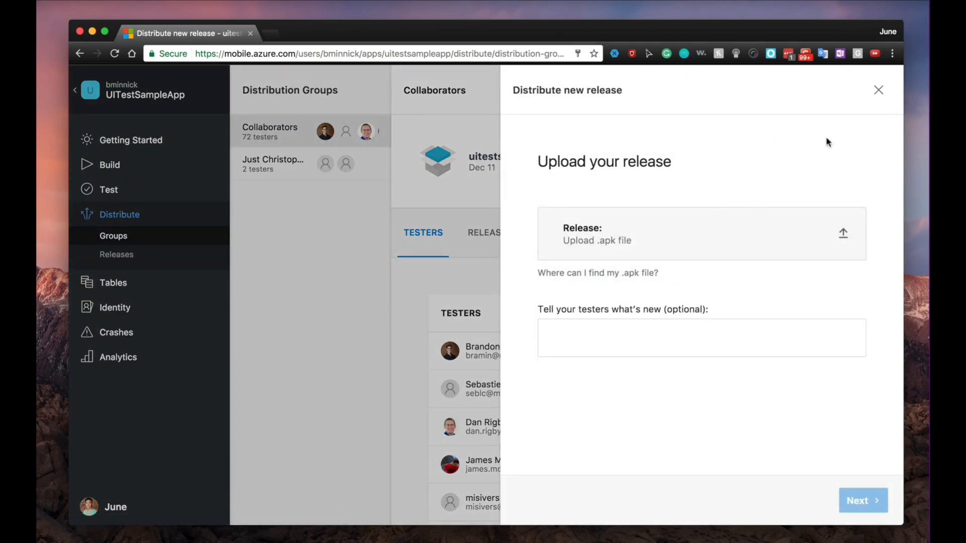
click(879, 90)
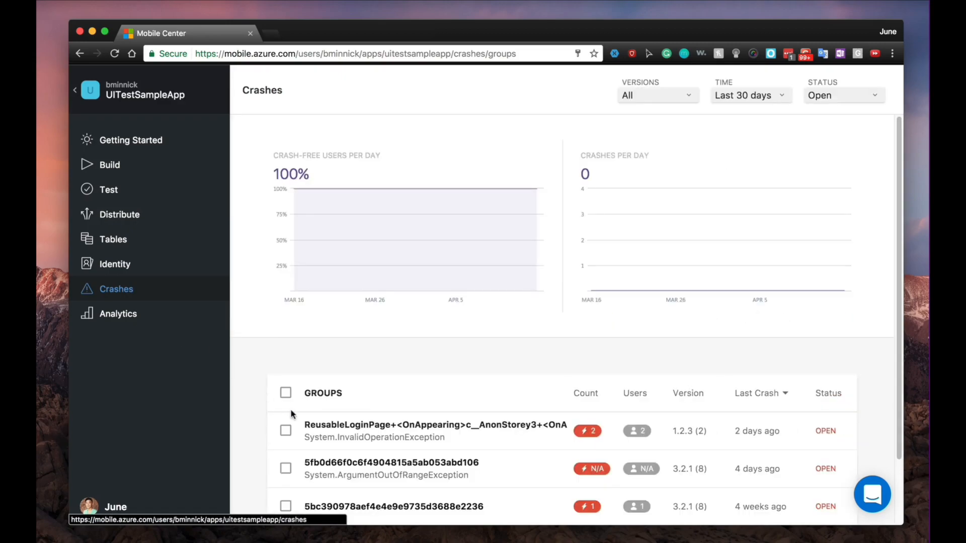
scroll(down, 3)
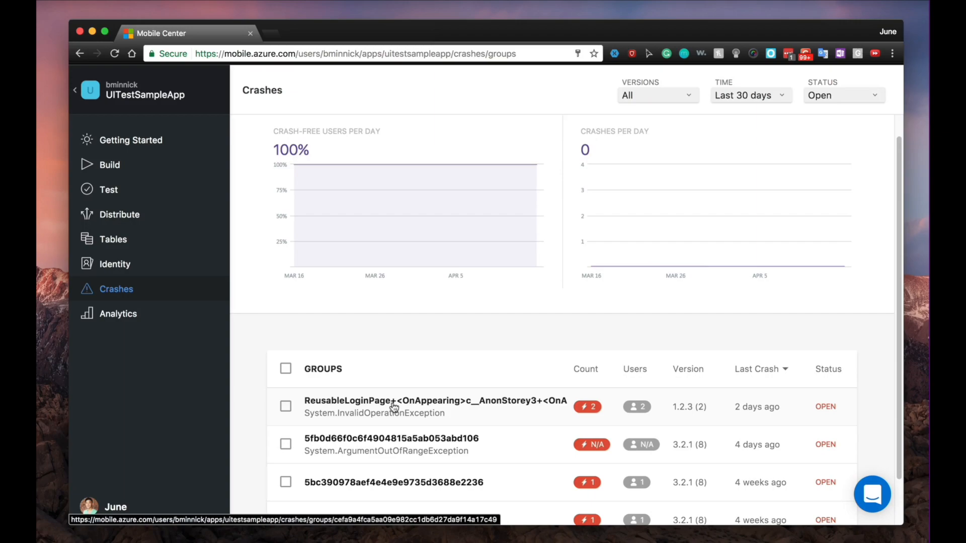
click(434, 406)
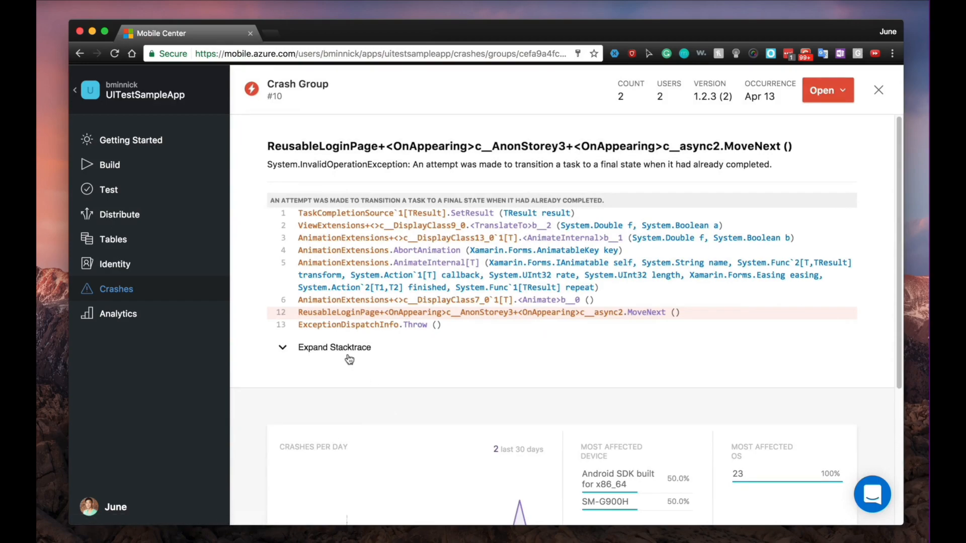
click(334, 347)
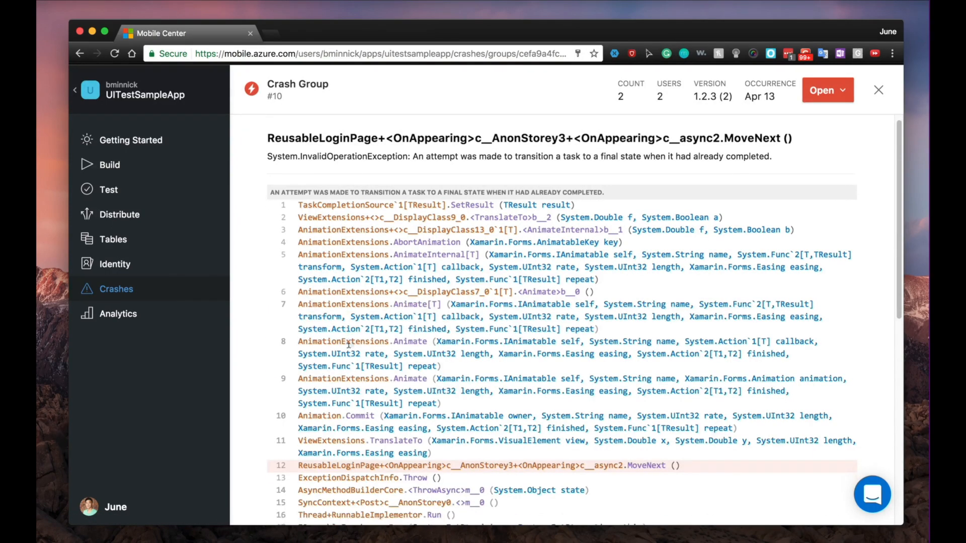
scroll(down, 3)
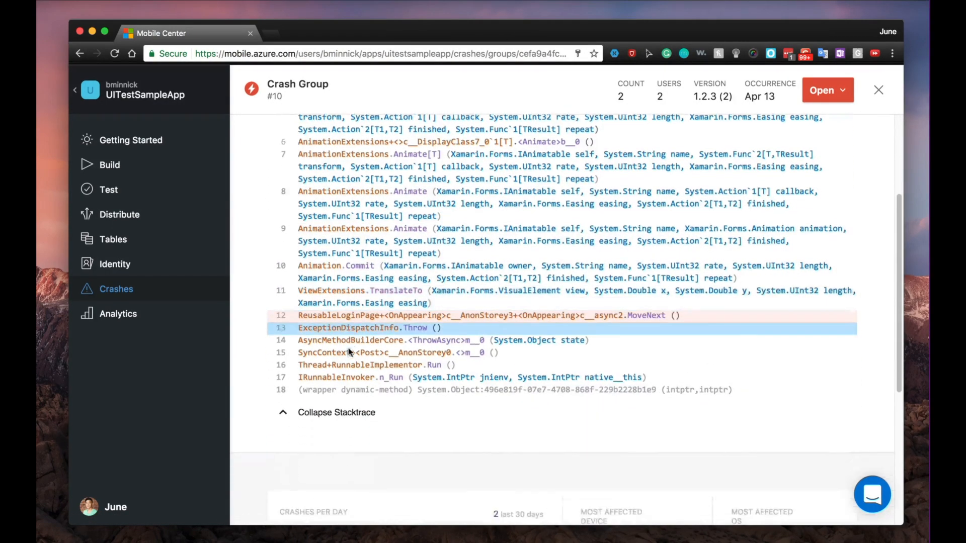
scroll(down, 3)
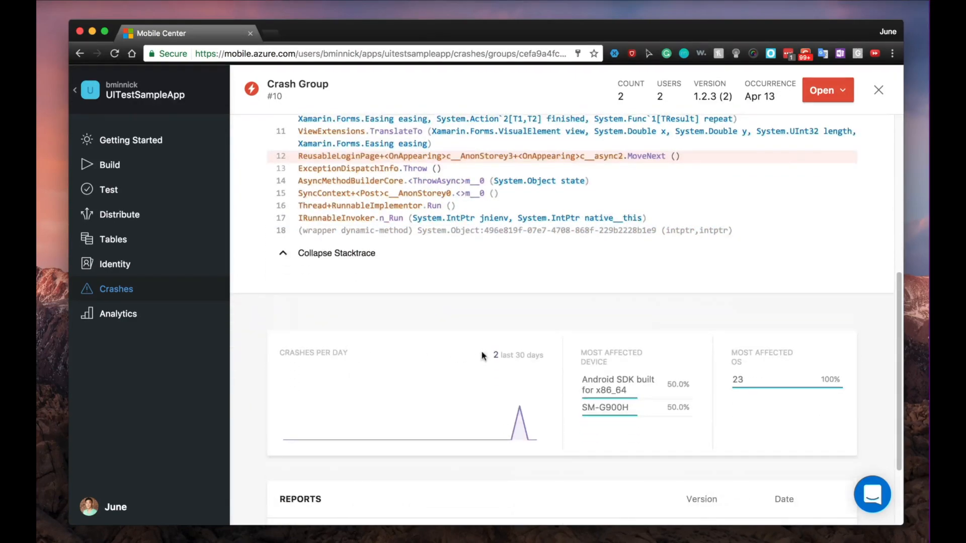
scroll(down, 3)
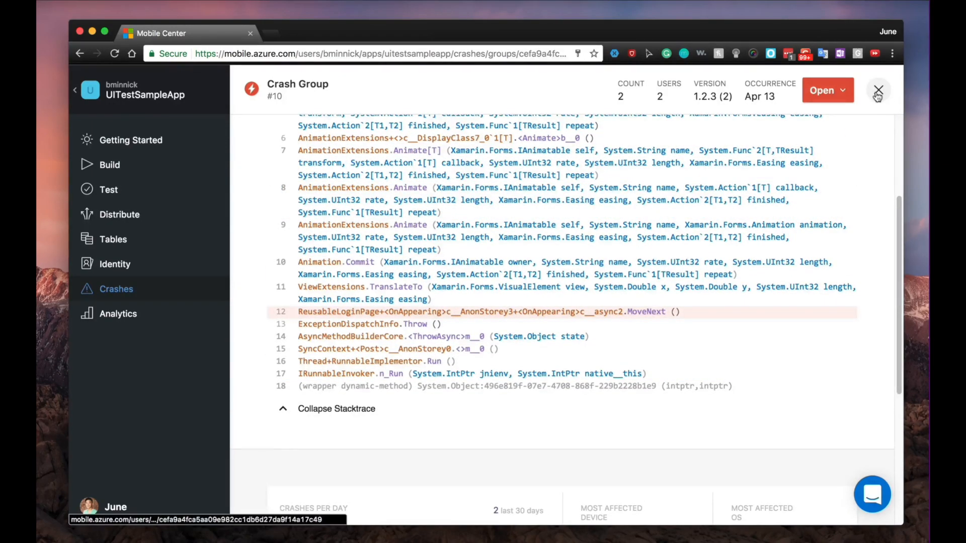
click(878, 90)
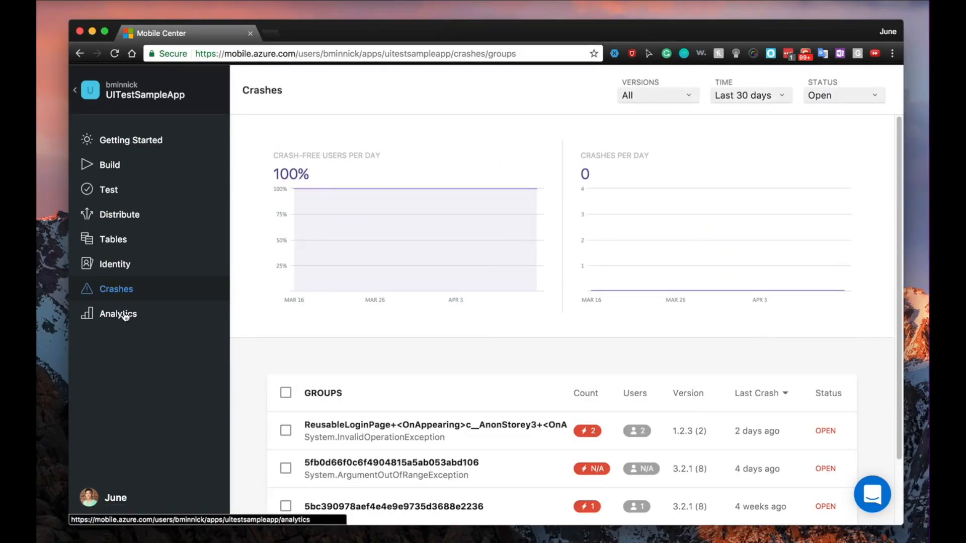
Step: Review the Analytics audience dashboard and bring up the tracked Events list
click(118, 314)
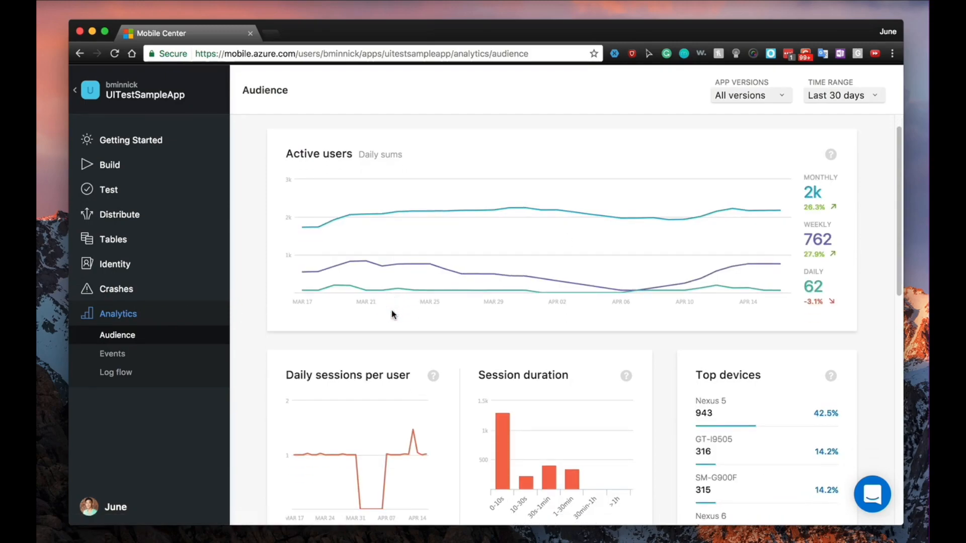
scroll(down, 3)
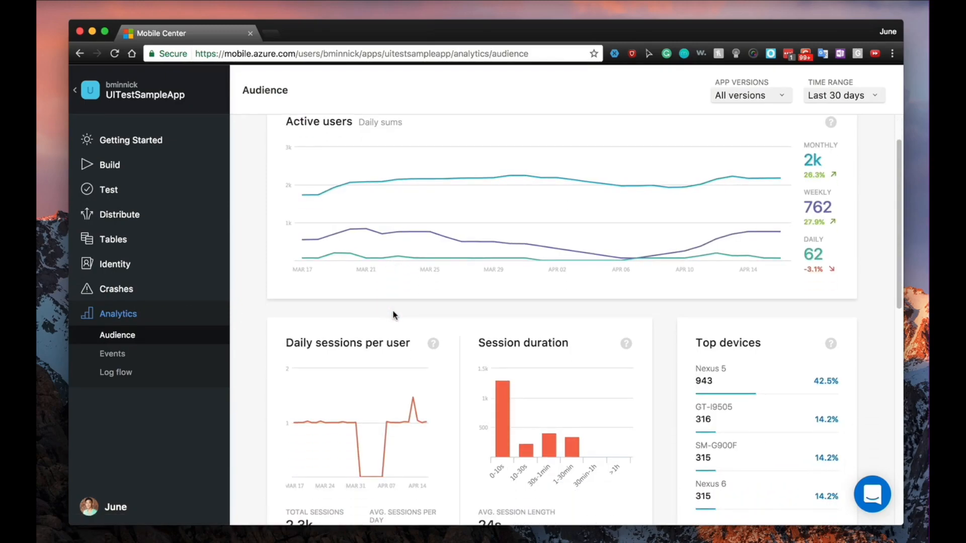
scroll(down, 3)
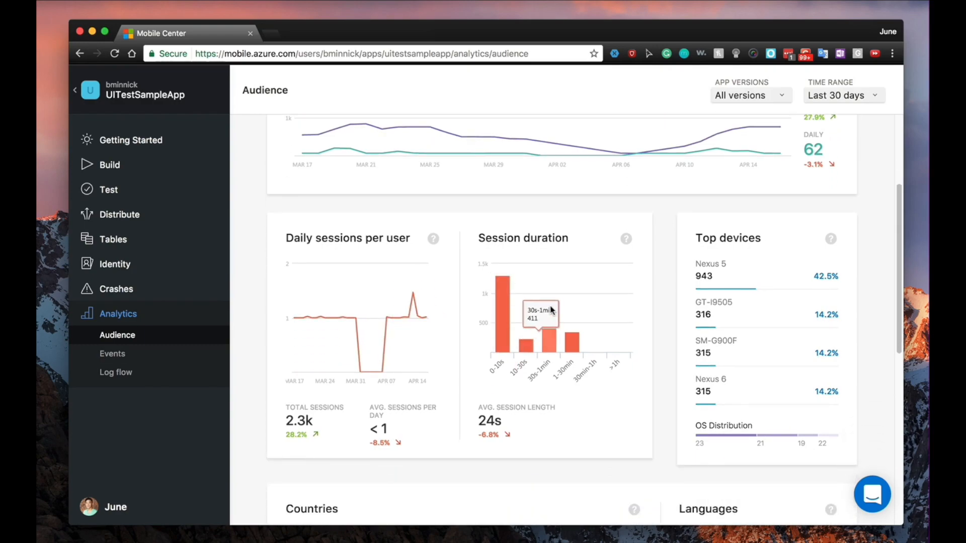
scroll(down, 3)
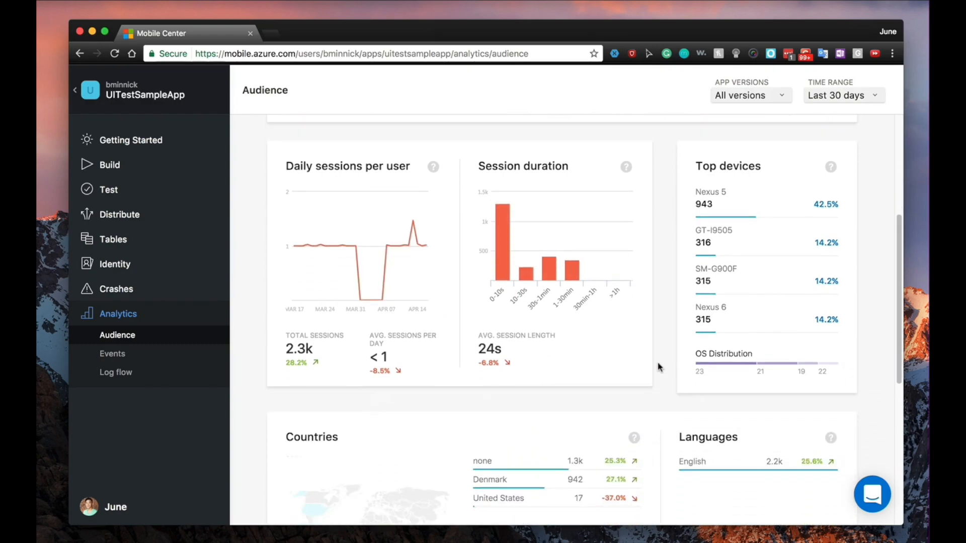
scroll(down, 3)
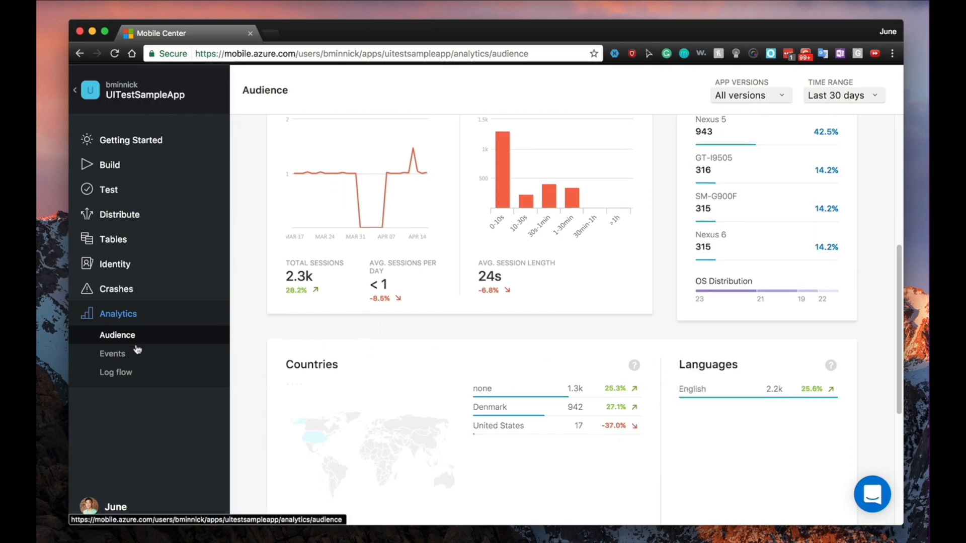
click(112, 354)
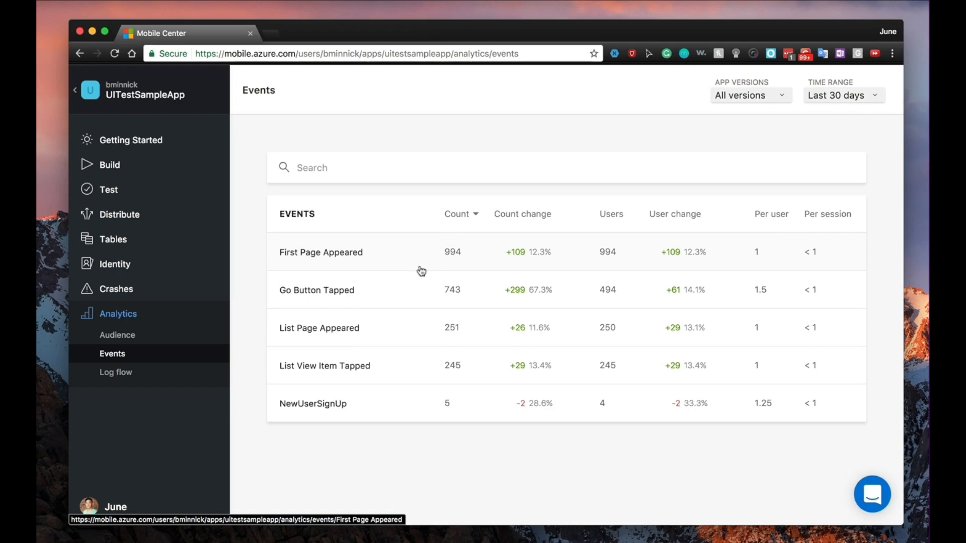
Step: View event details for First Page Appeared, Go Button Tapped, List View Item Tapped and NewUserSignUp
click(320, 252)
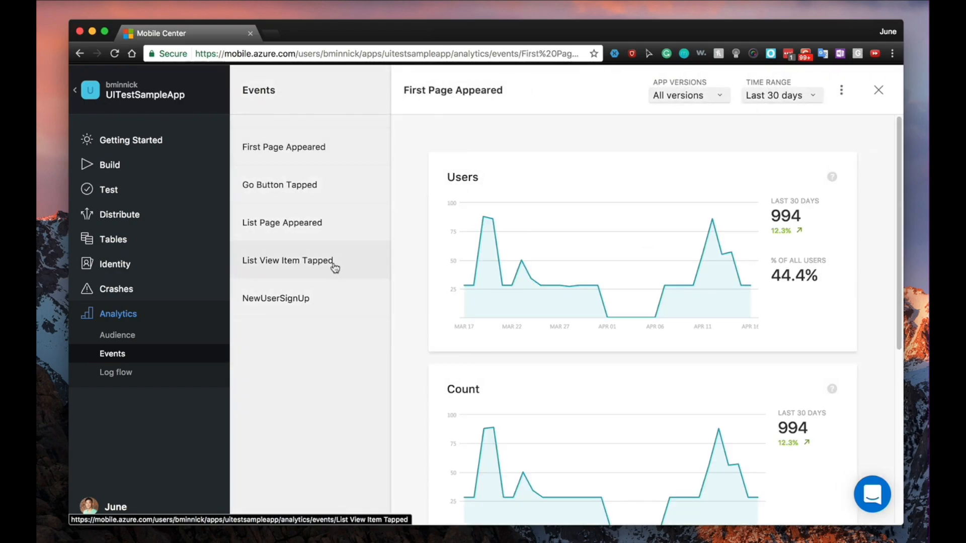
scroll(down, 3)
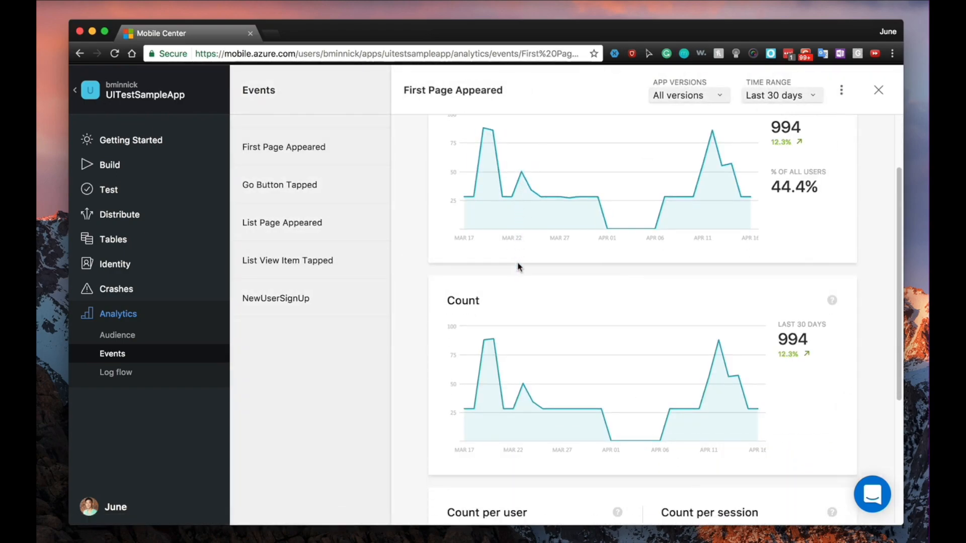
click(279, 184)
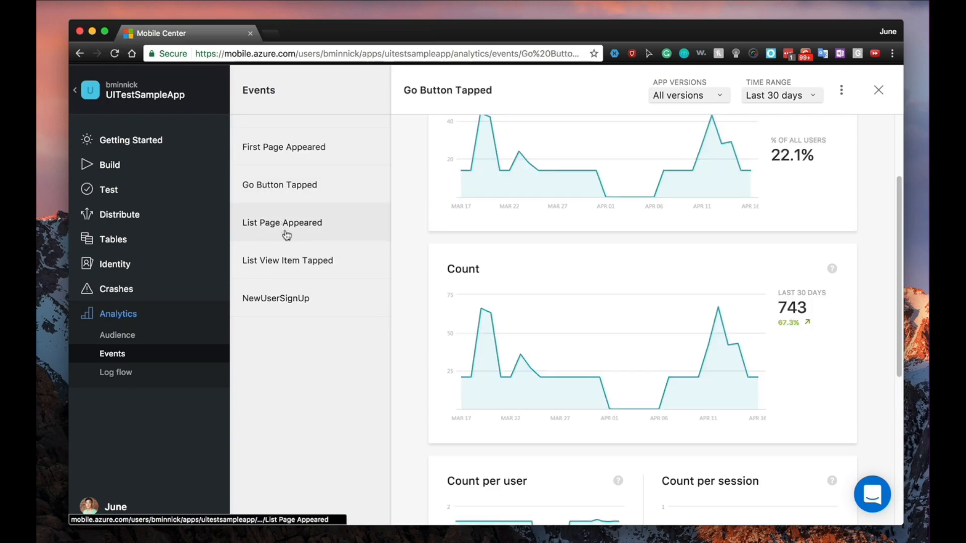
click(288, 260)
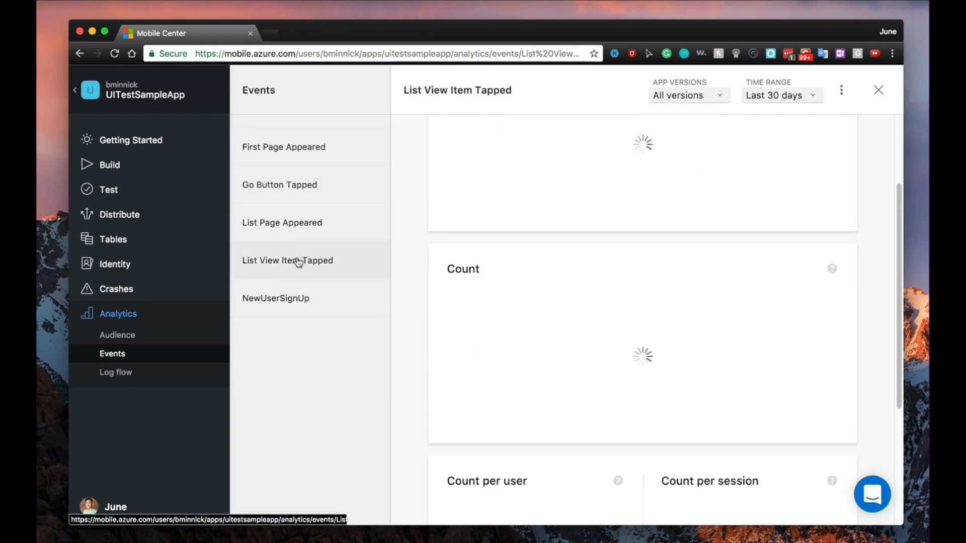
click(275, 298)
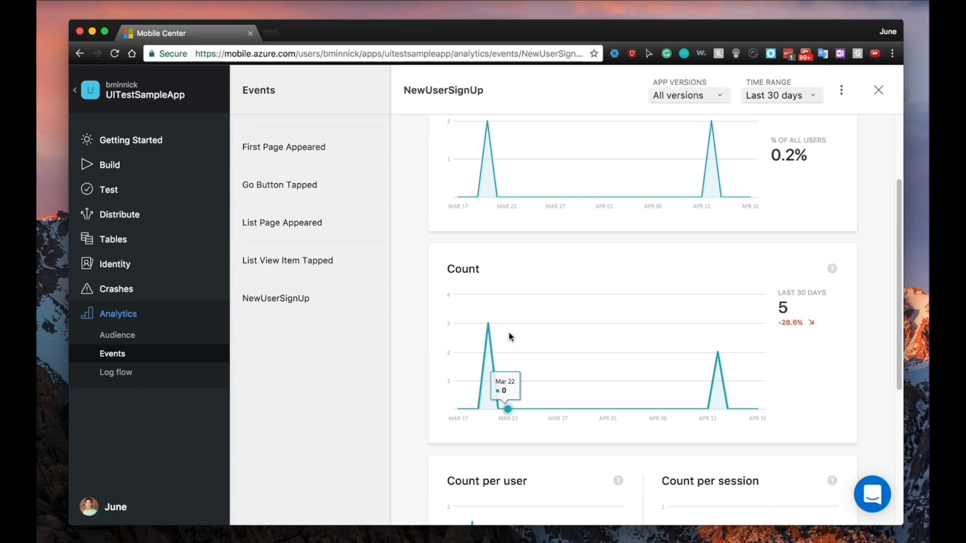
scroll(down, 3)
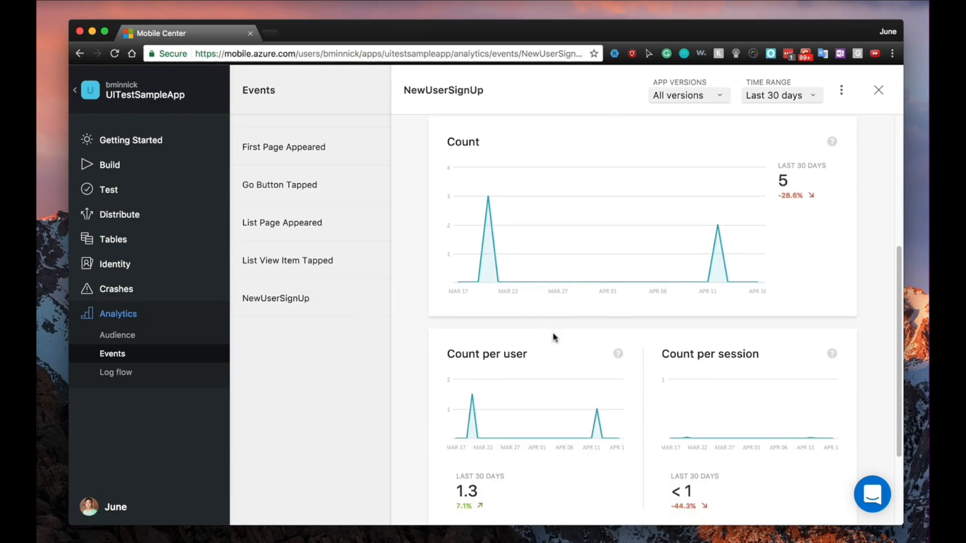
scroll(down, 3)
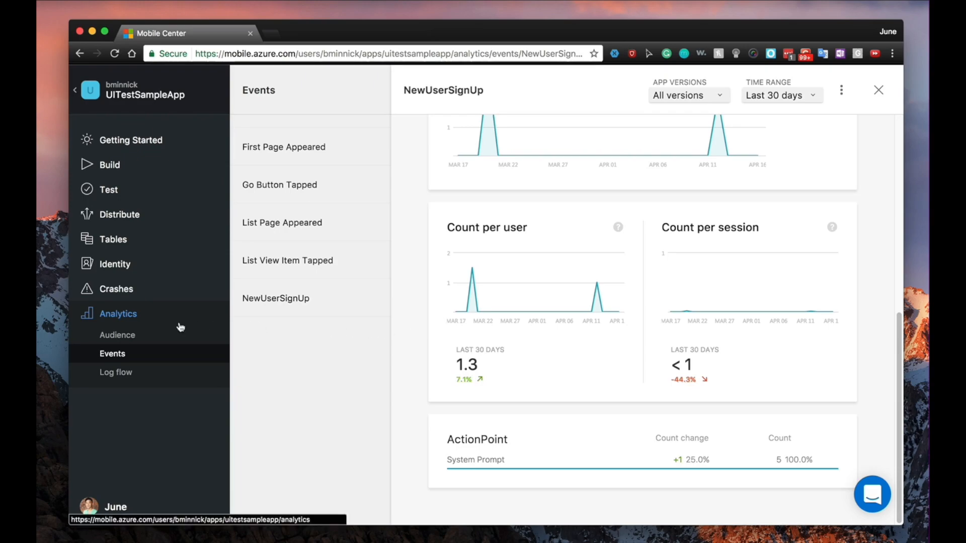
Step: On the Tables page, bring up the Create Table form and cancel it without creating
click(113, 239)
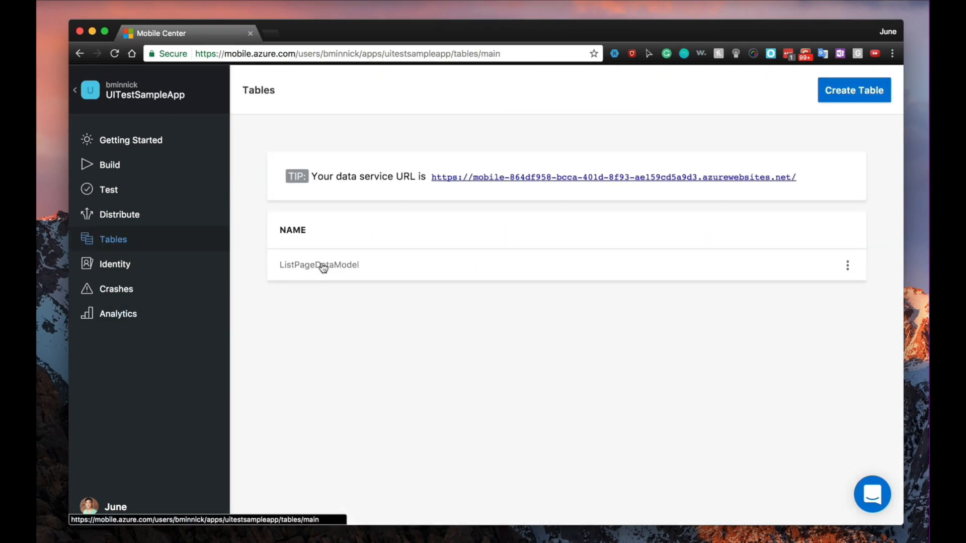
mouse_move(643, 230)
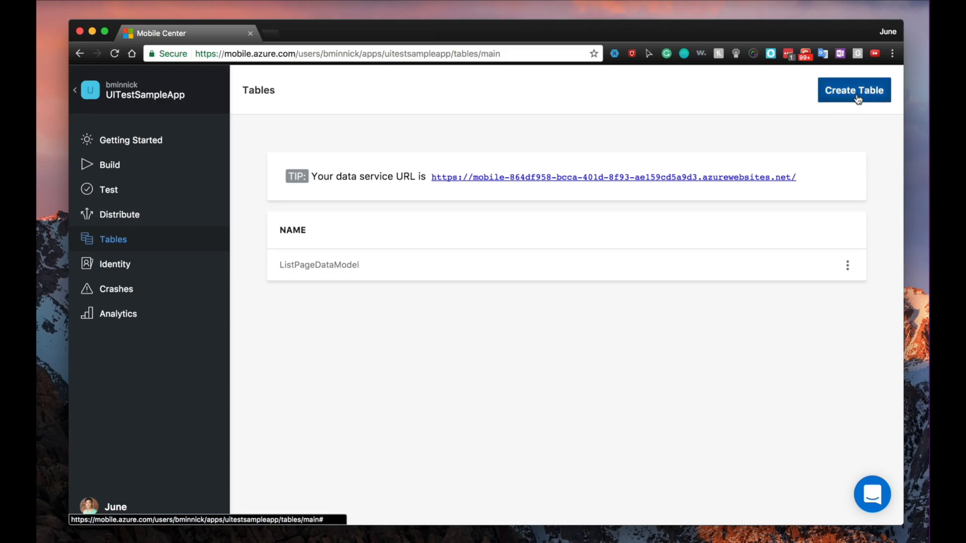
click(854, 90)
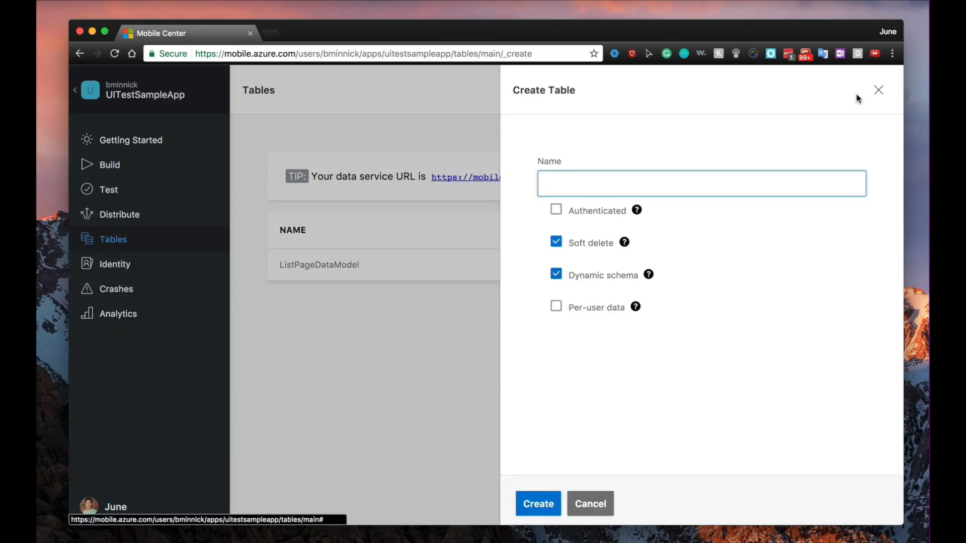
click(702, 183)
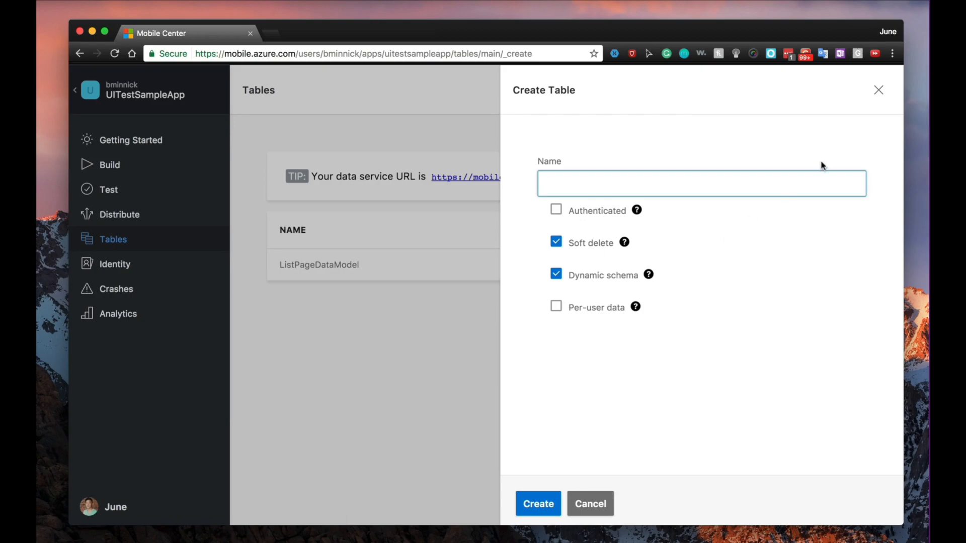
click(589, 503)
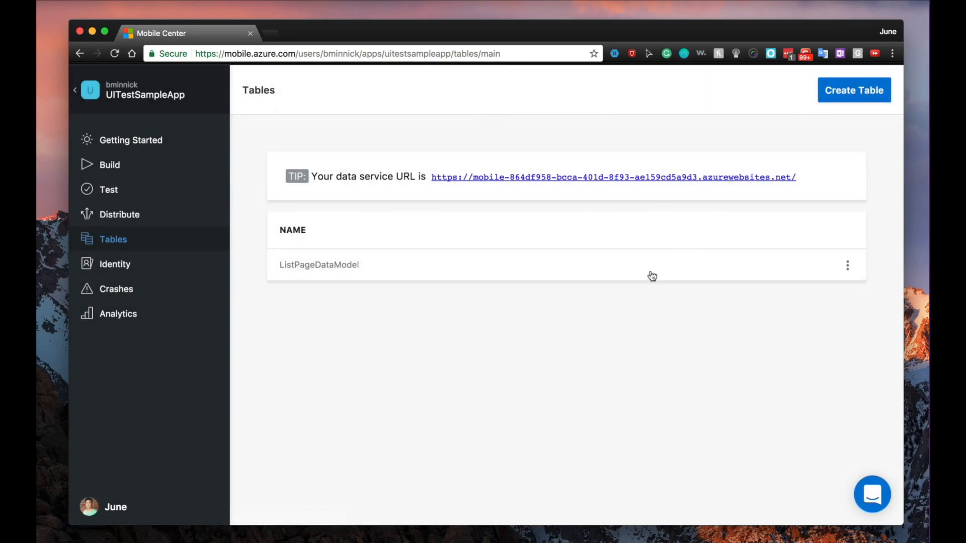
Step: View the ListPageDataModel table's stored records
click(319, 265)
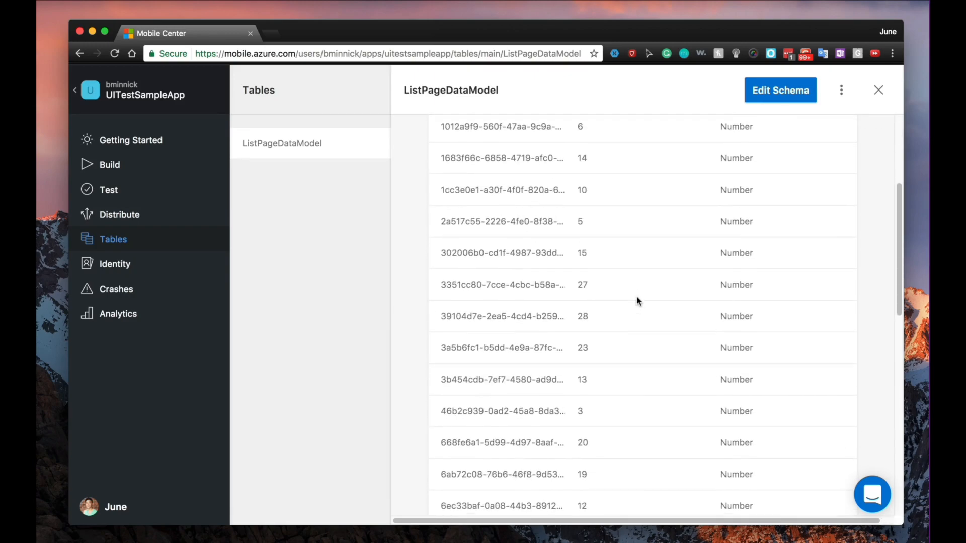
scroll(down, 3)
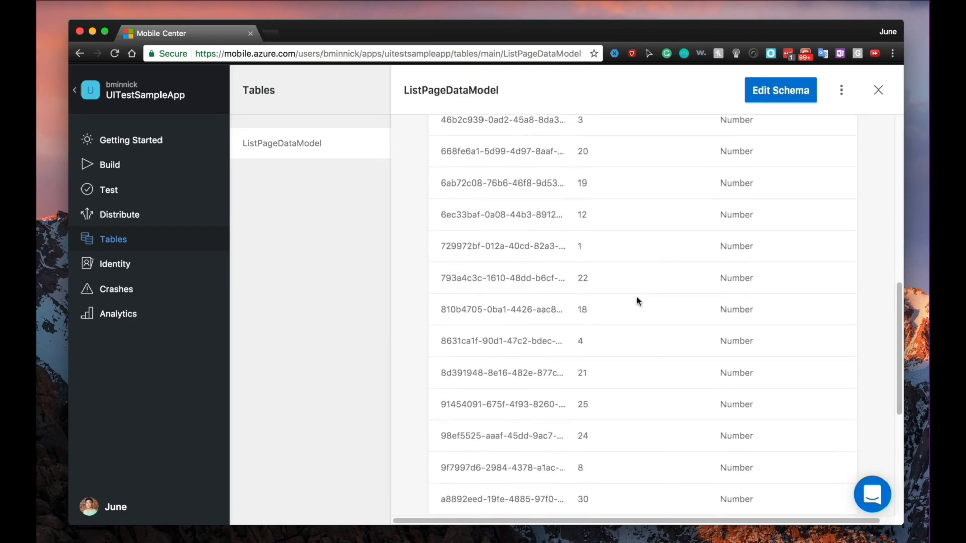
Step: Review the Azure Active Directory provider settings on the Identity page and close them
click(114, 264)
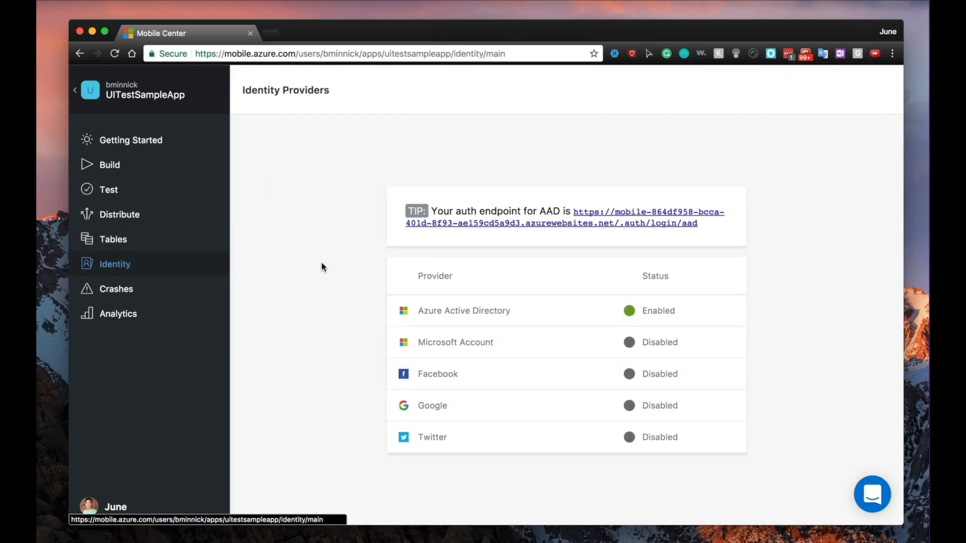
mouse_move(474, 242)
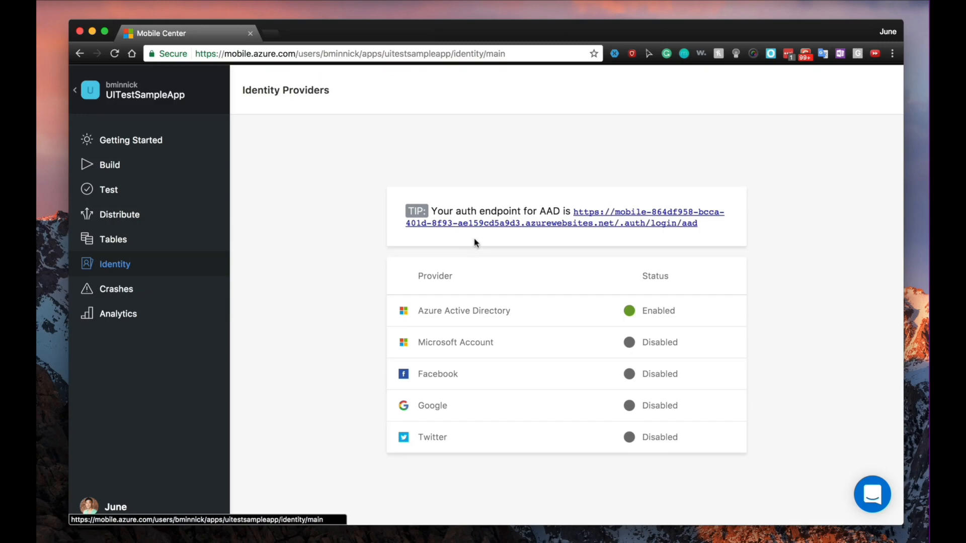
mouse_move(513, 343)
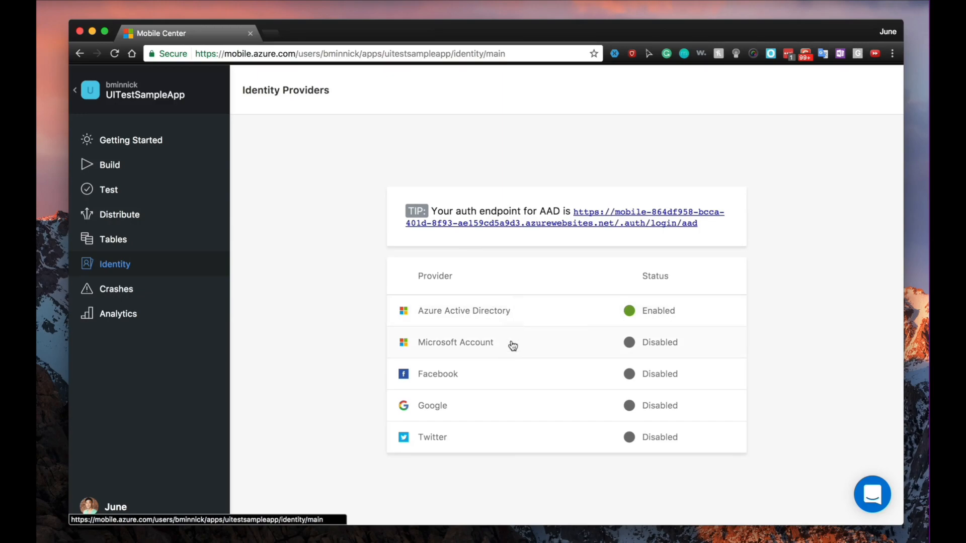
mouse_move(505, 429)
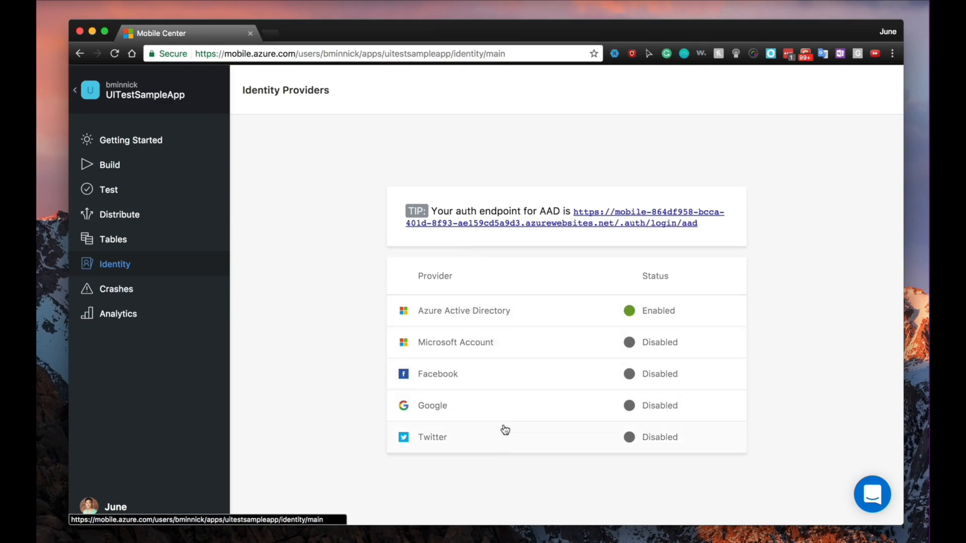
mouse_move(539, 324)
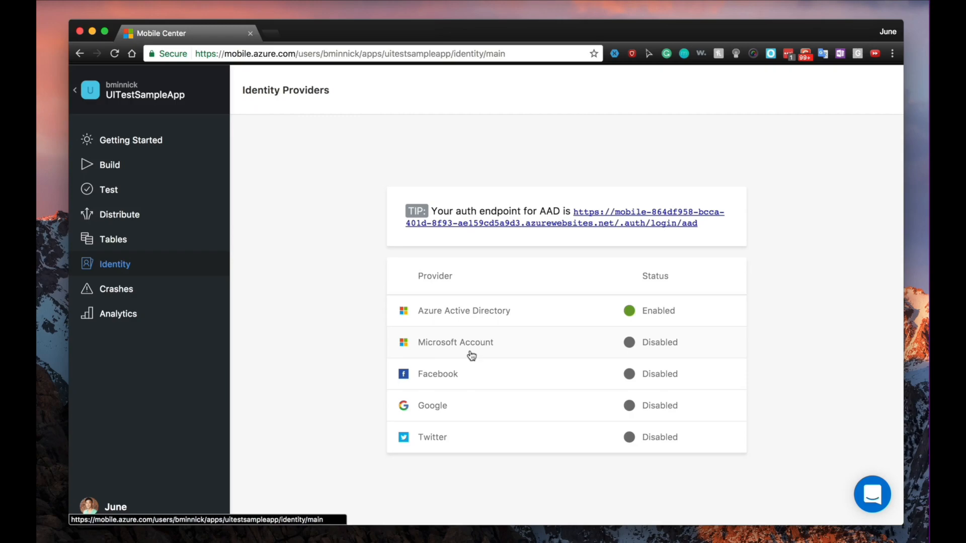
click(464, 310)
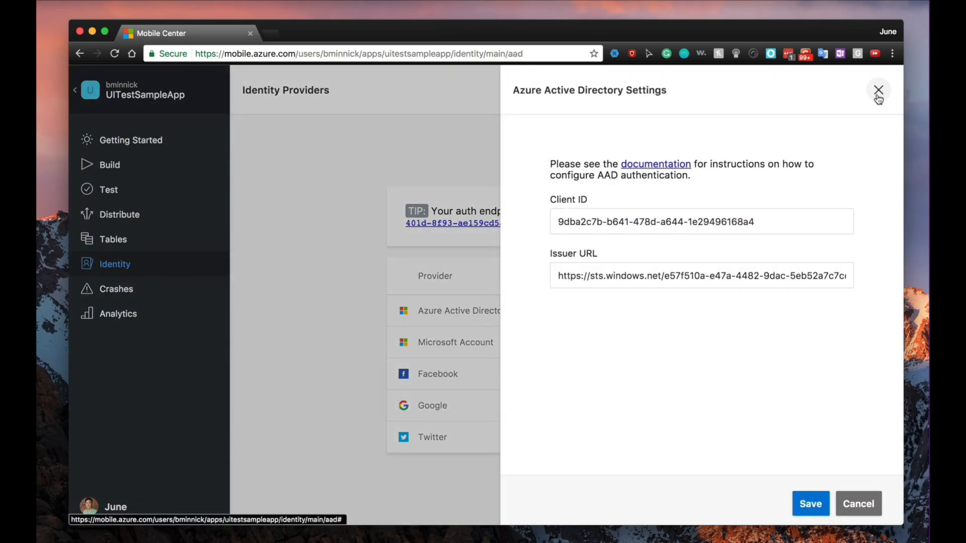
click(878, 90)
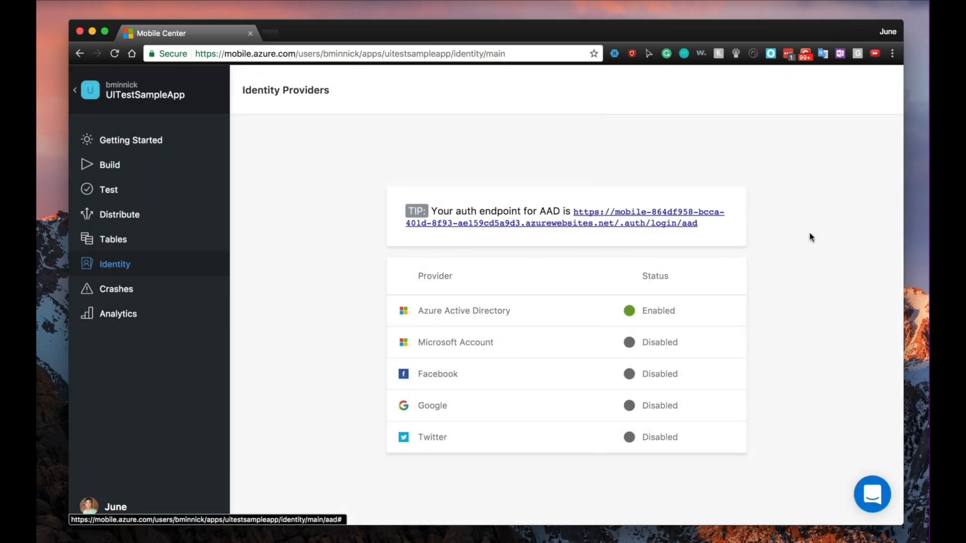
mouse_move(849, 466)
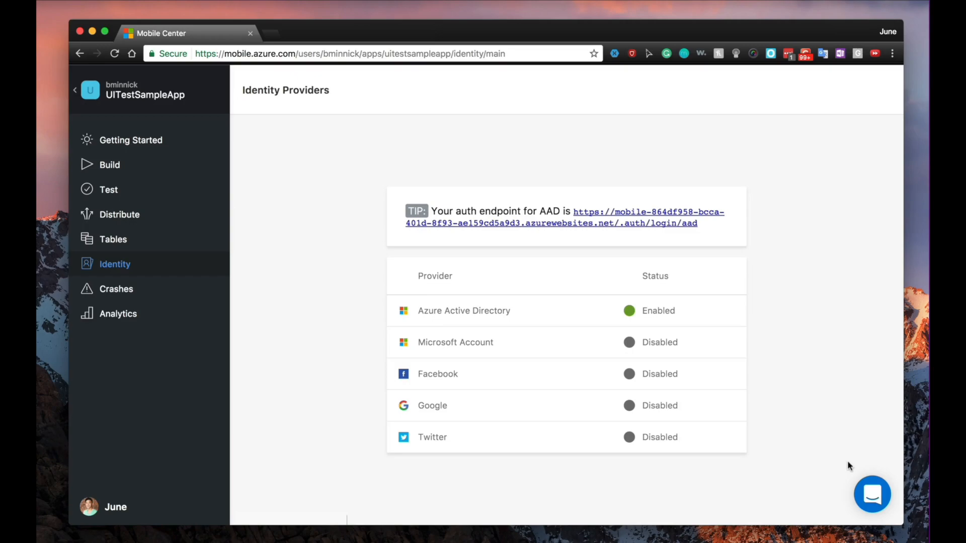
click(872, 493)
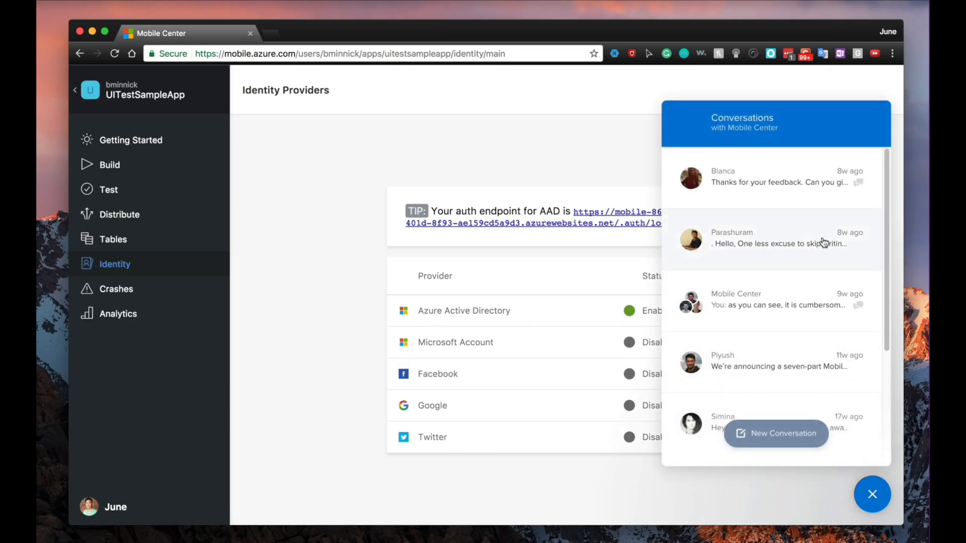
click(871, 494)
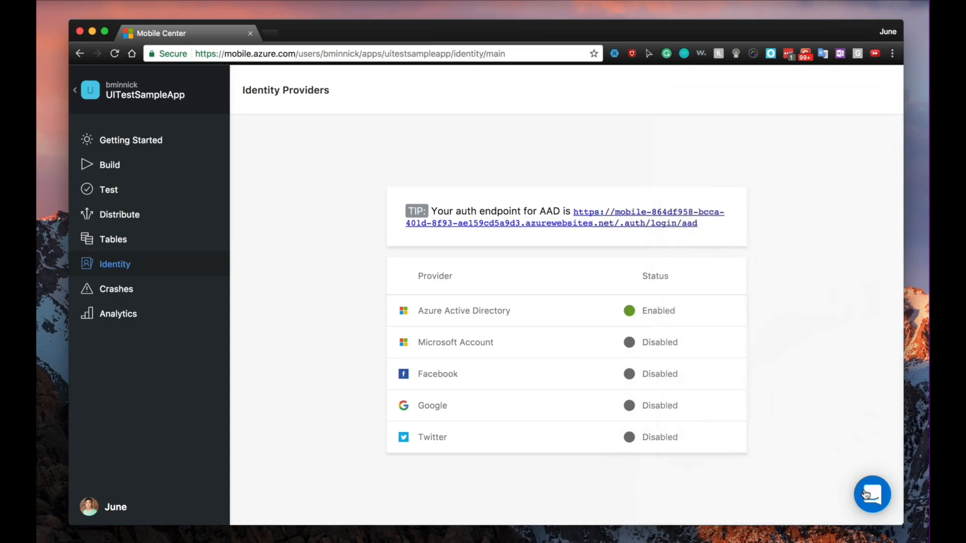
click(871, 493)
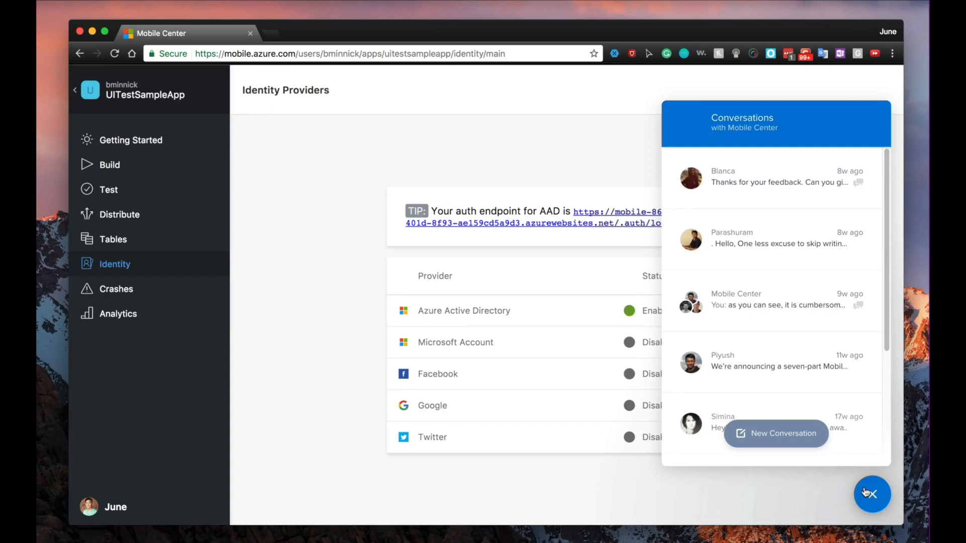
click(872, 494)
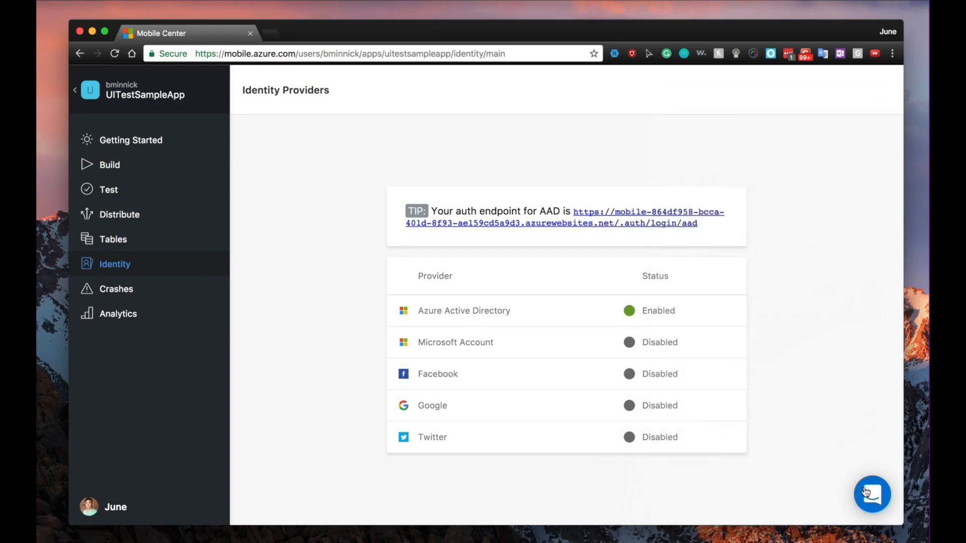